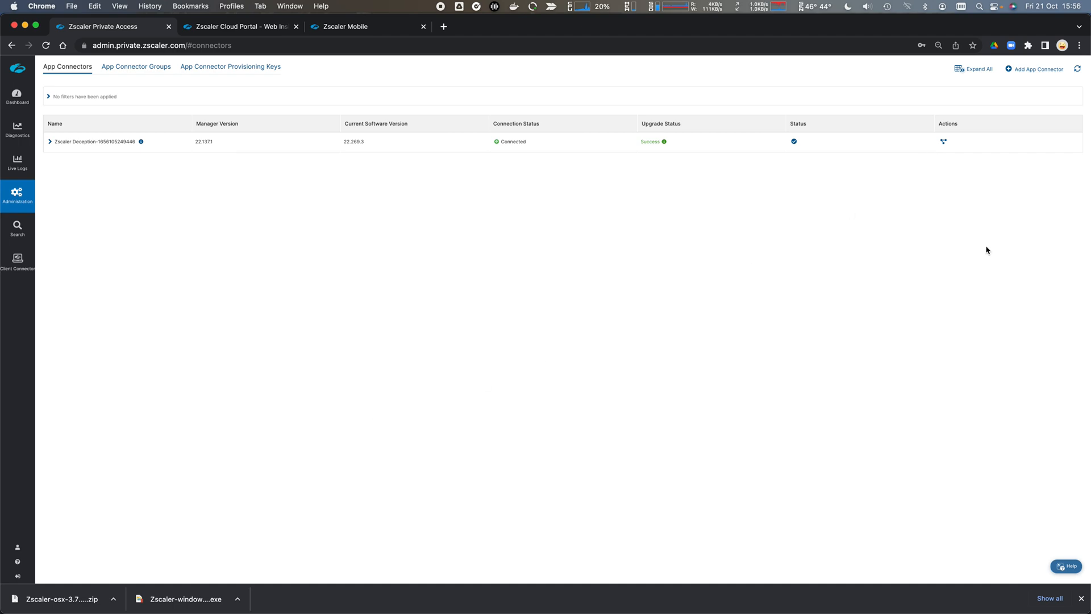
{"action": "mouse_move", "coordinate": [956, 239]}
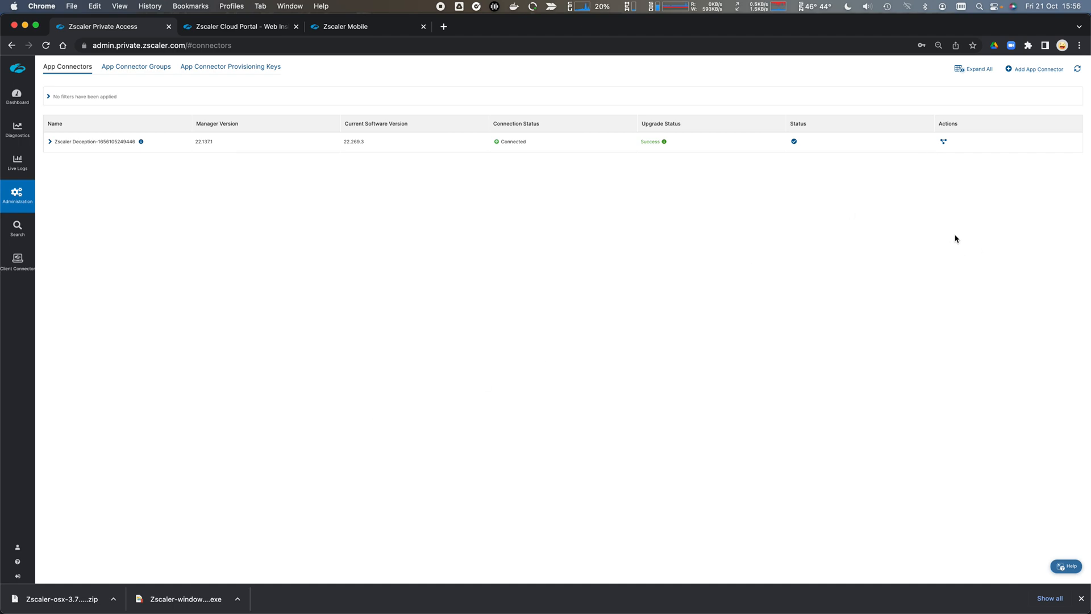
Begin a new app connector with a new provisioning key and the Connector signing certificate
{"action": "left_click", "coordinate": [1037, 68]}
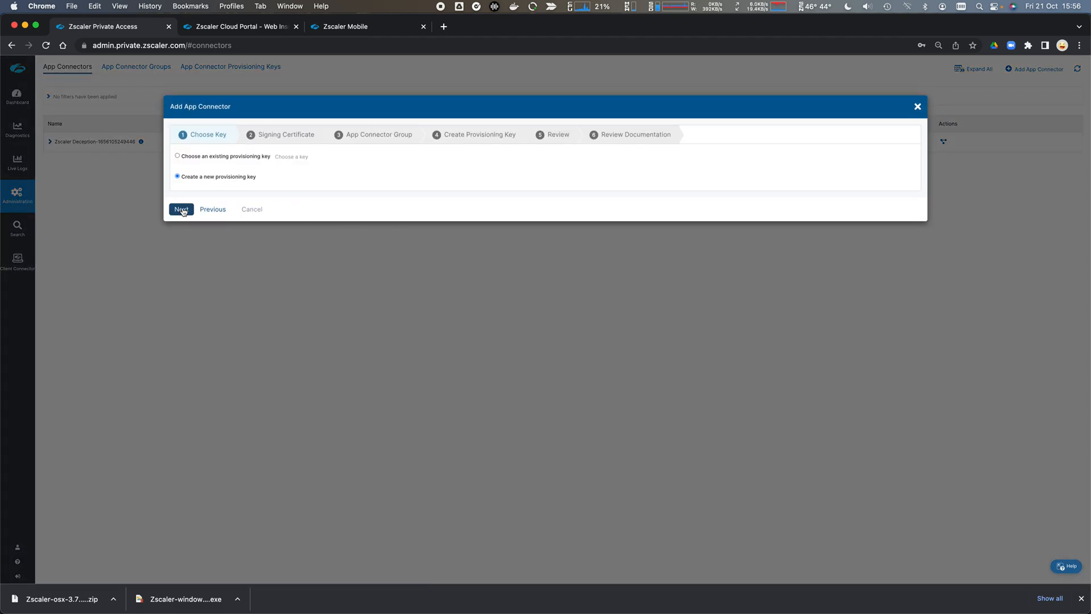
{"action": "left_click", "coordinate": [181, 209]}
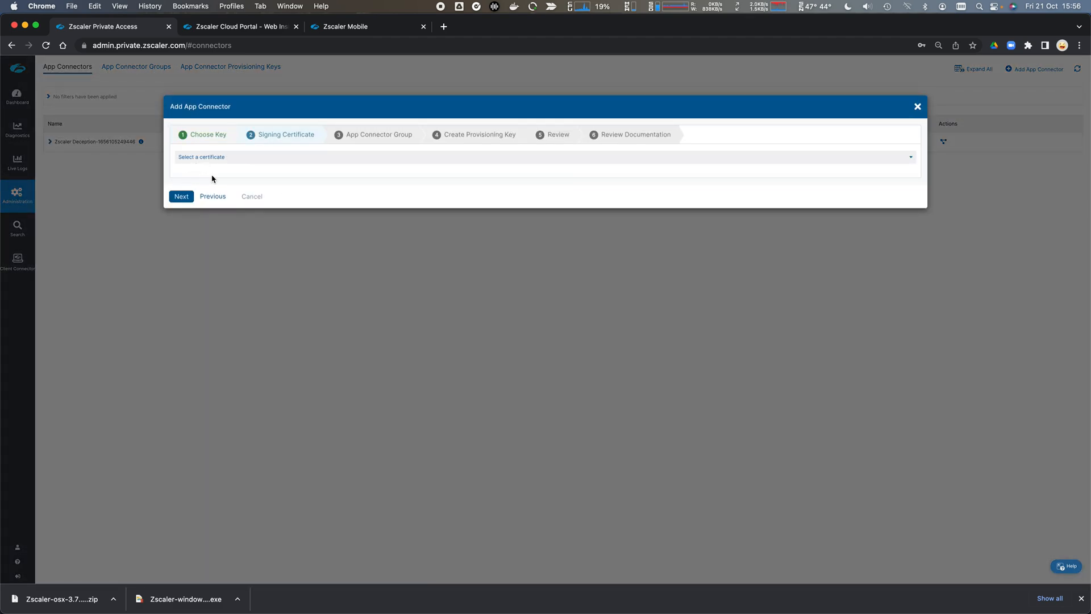
{"action": "mouse_move", "coordinate": [236, 179]}
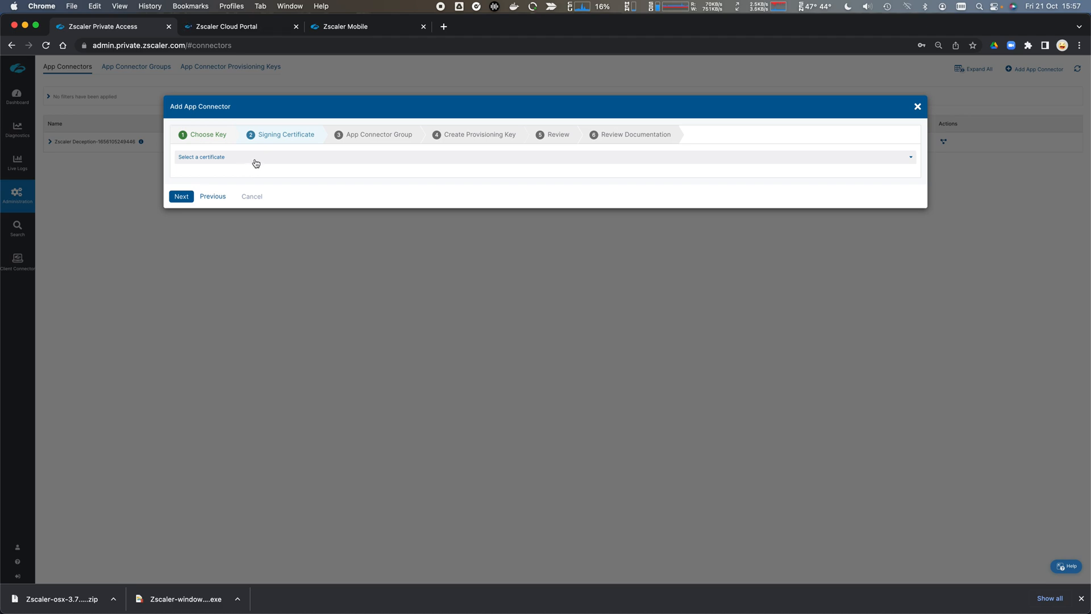
{"action": "left_click", "coordinate": [546, 169]}
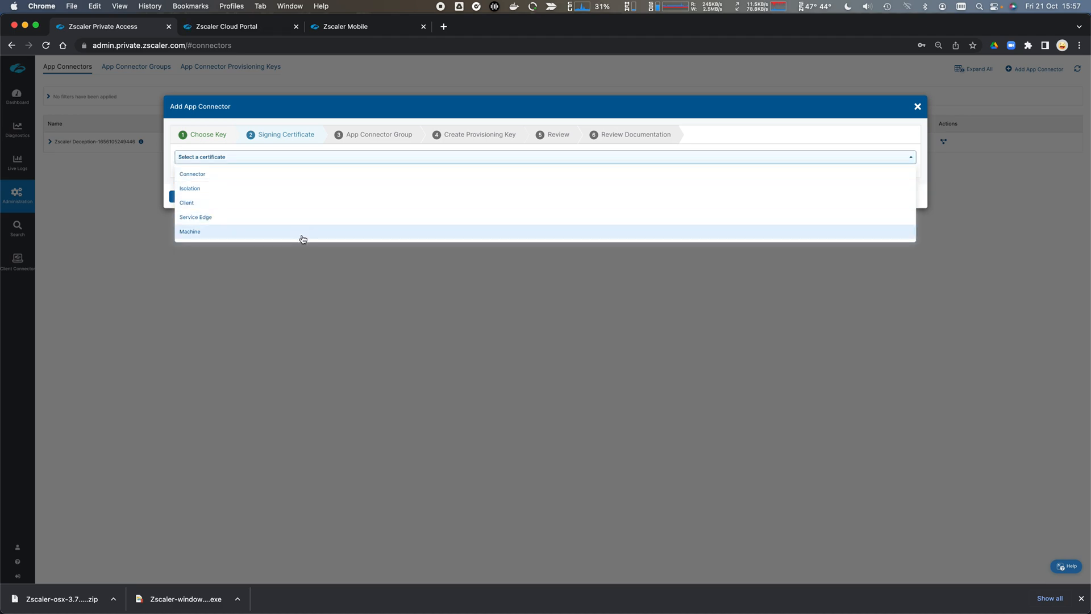
{"action": "mouse_move", "coordinate": [194, 177]}
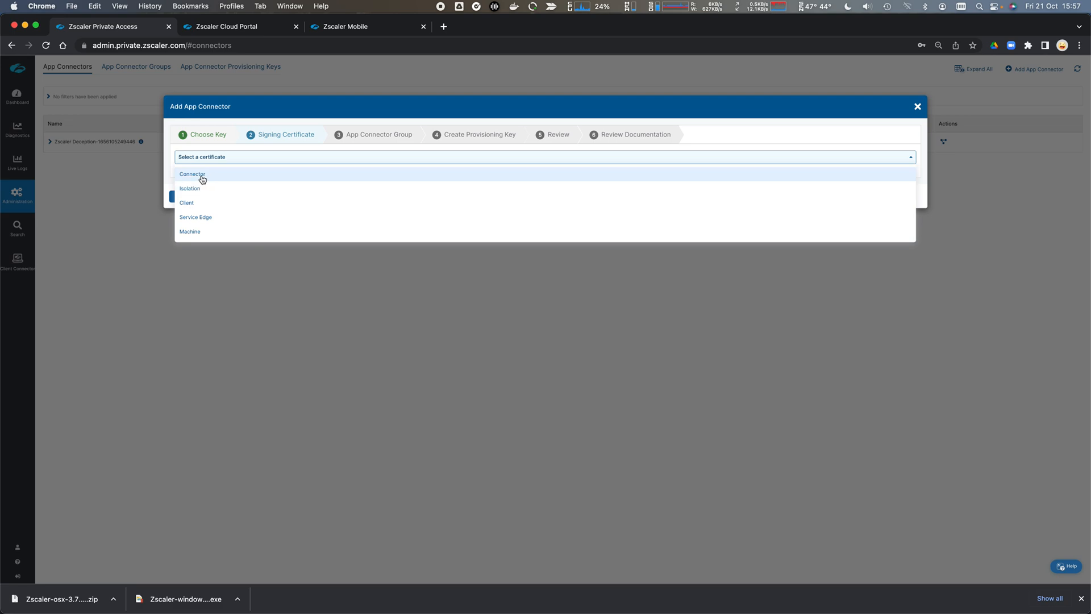
{"action": "left_click", "coordinate": [192, 174]}
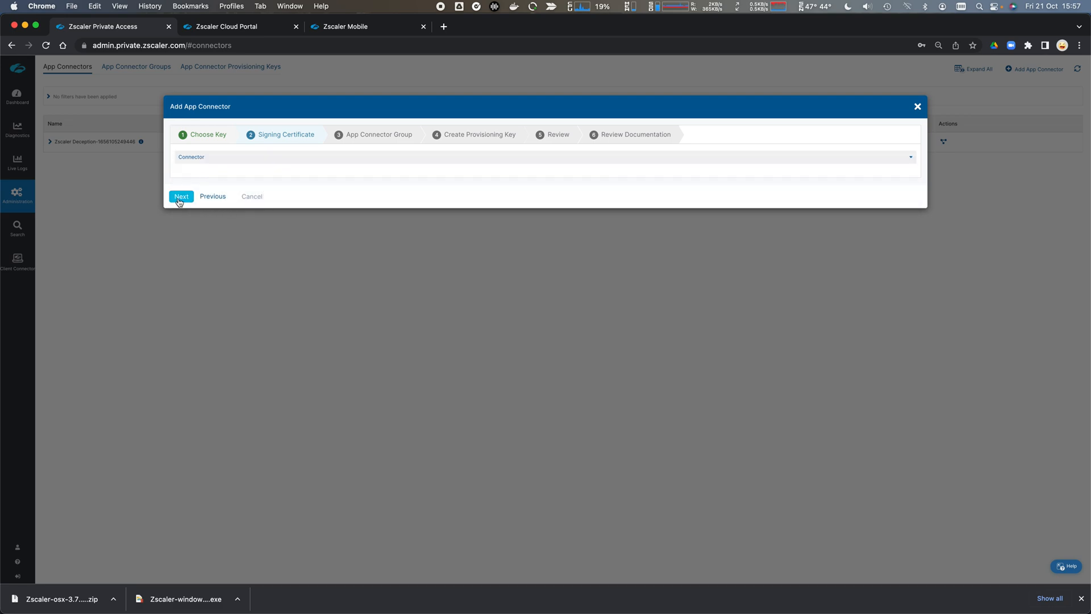
Create a new app connector group named Milton Keynes Datacenter
{"action": "left_click", "coordinate": [182, 195]}
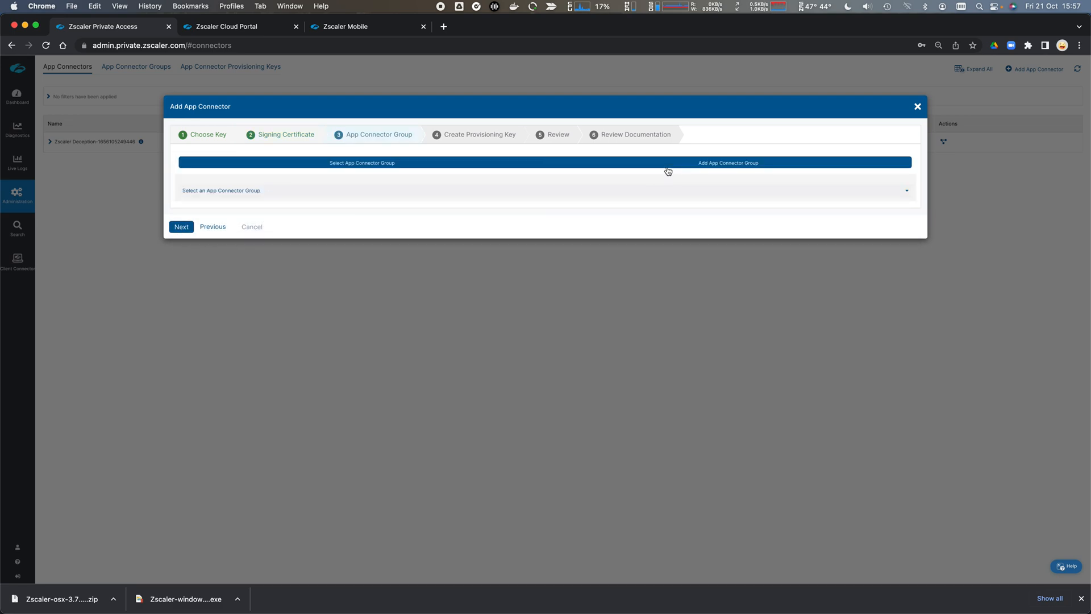
{"action": "left_click", "coordinate": [727, 163]}
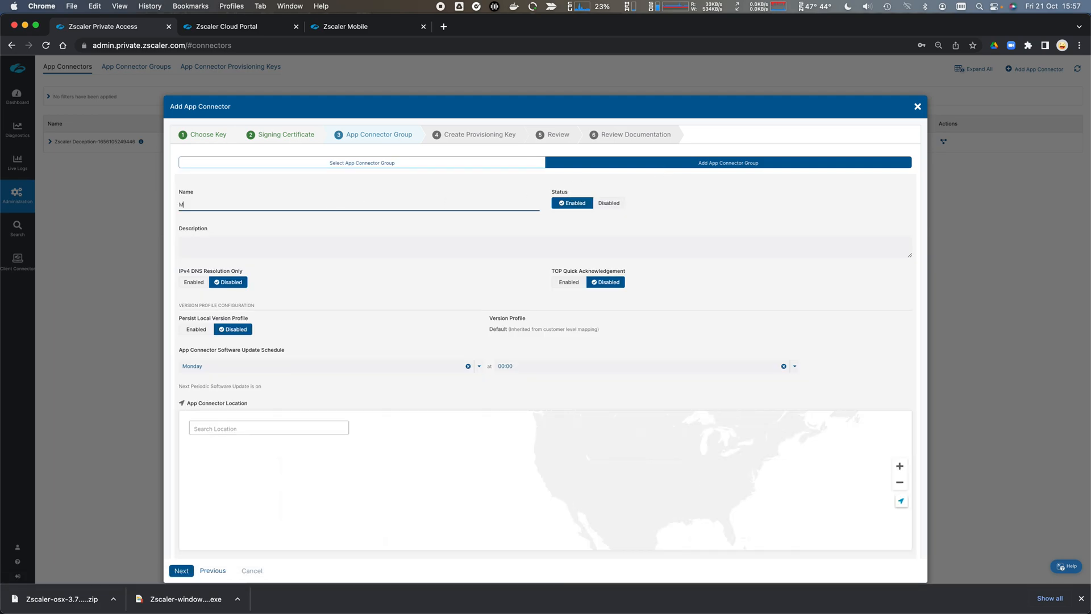
{"action": "type", "text": "ilton Keynes D"}
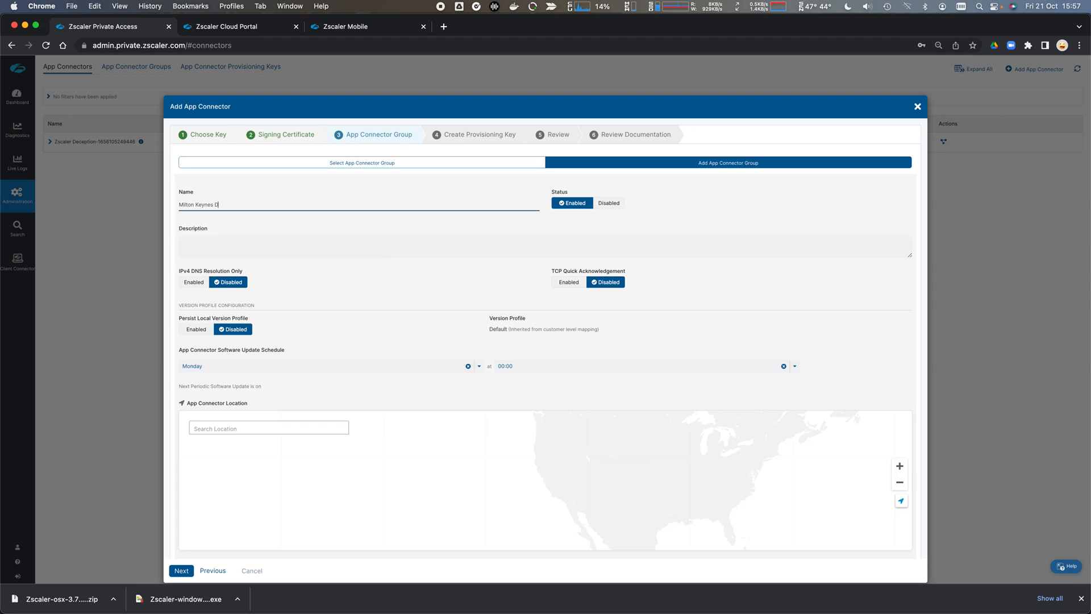
{"action": "type", "text": "ata"}
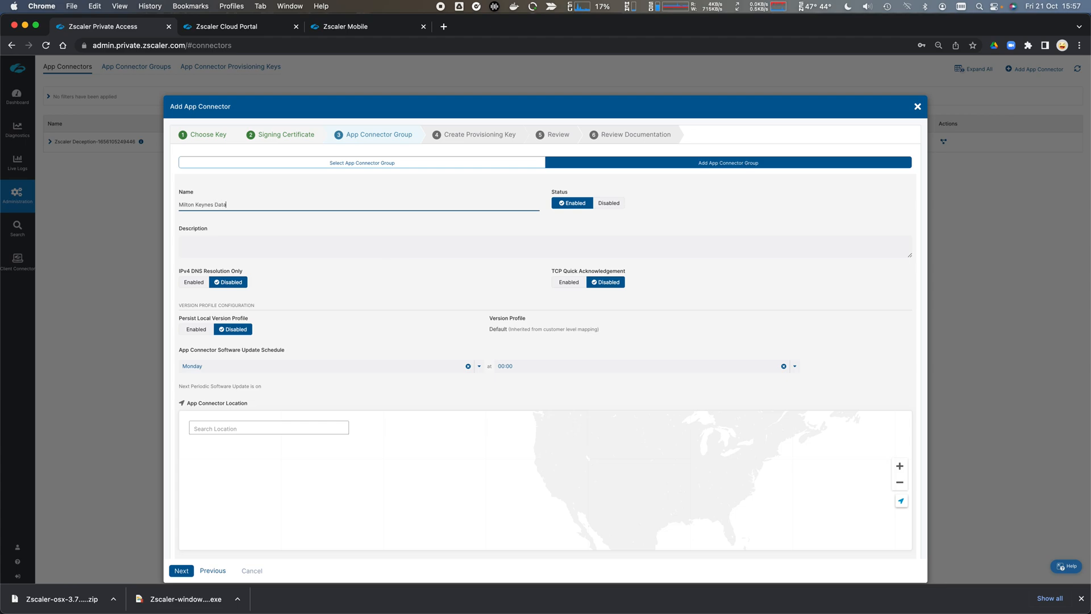
{"action": "type", "text": "center"}
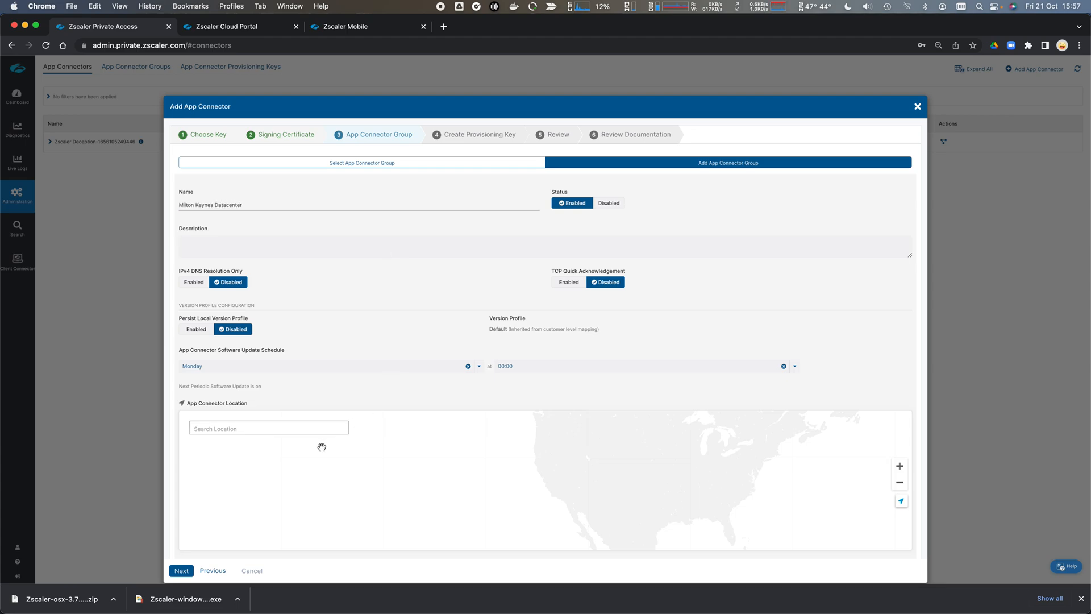
Set the group's location to Milton Keynes, UK
{"action": "type", "text": "Mi"}
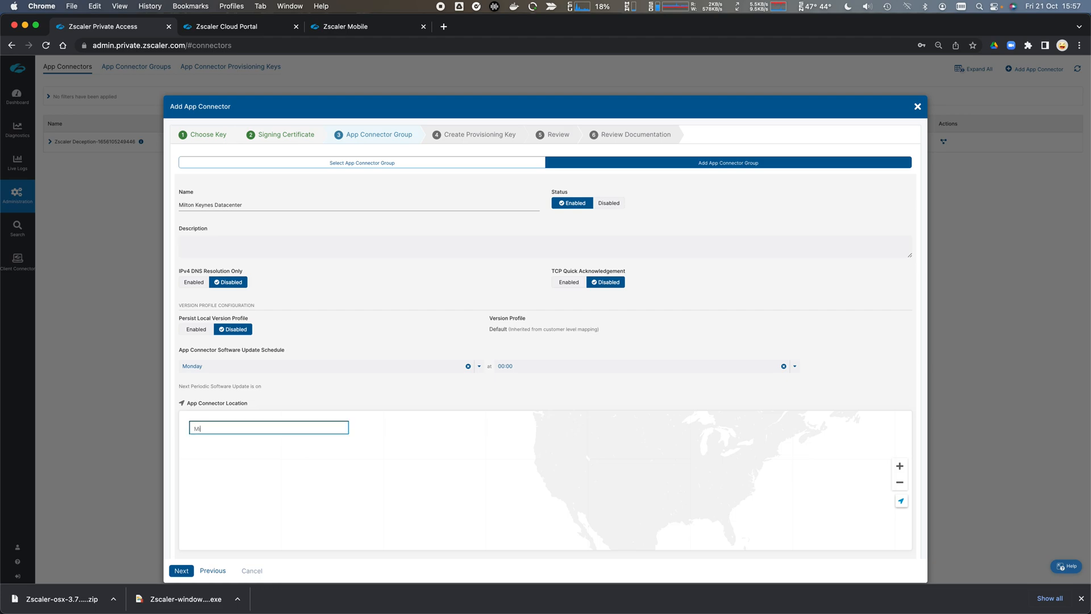
{"action": "type", "text": "ilton Kyen"}
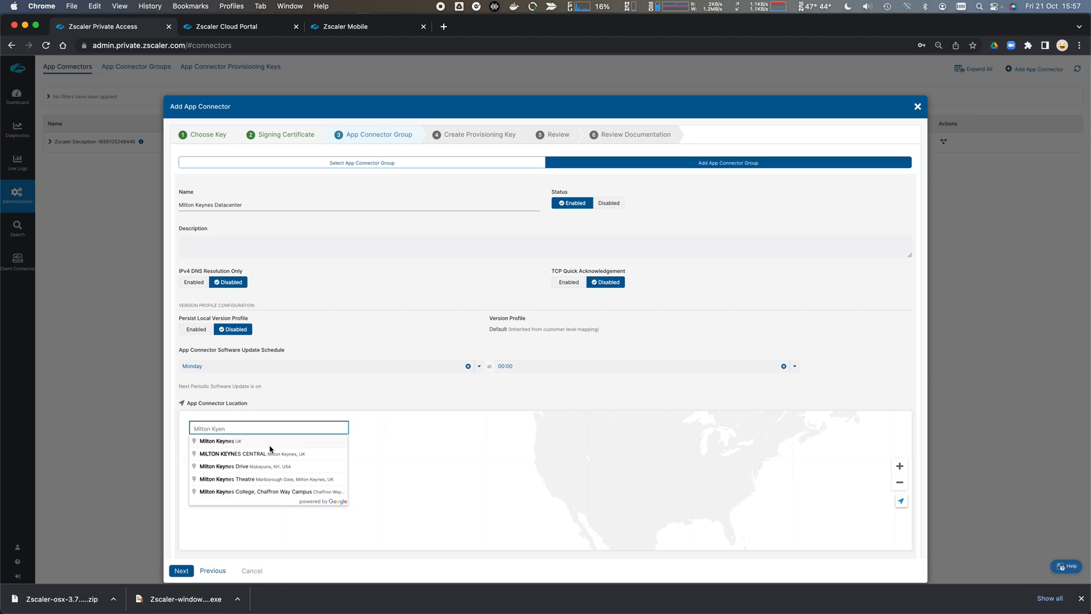
{"action": "left_click", "coordinate": [219, 441]}
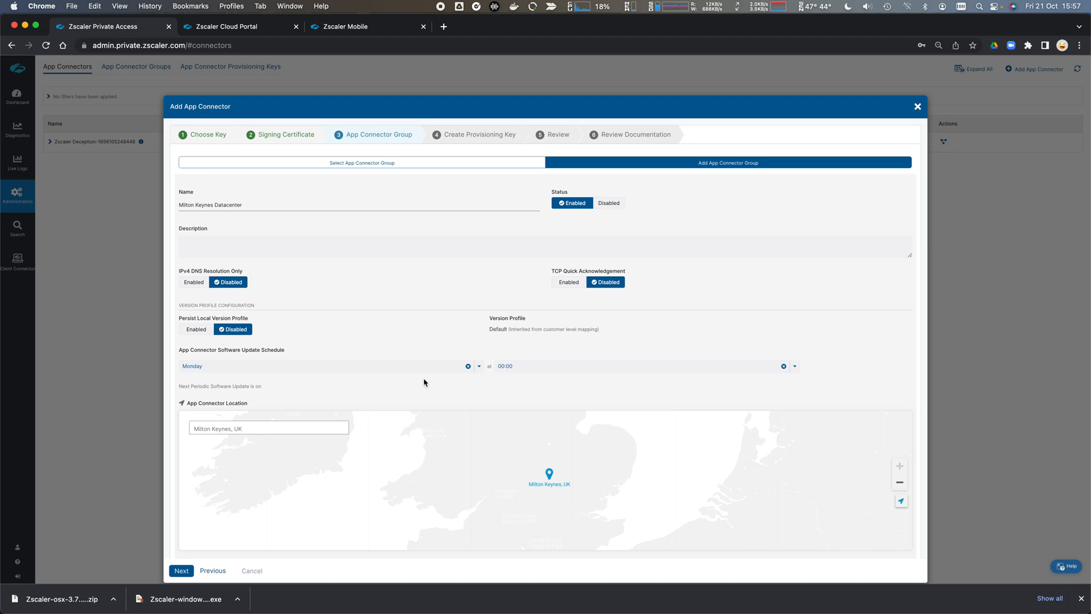
{"action": "scroll", "scroll_direction": "down", "scroll_amount": 3}
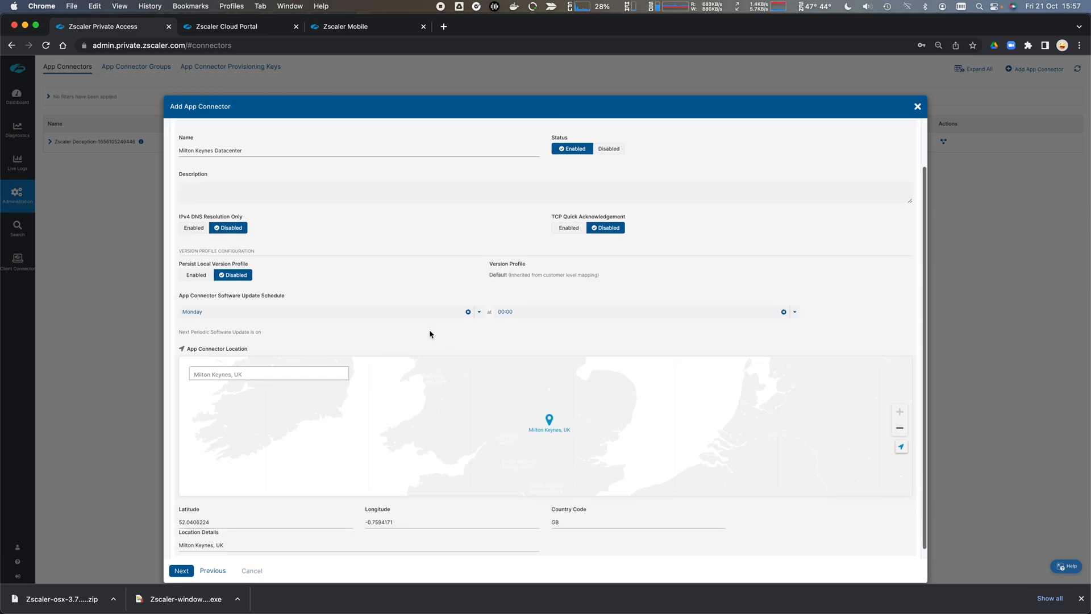
Name the provisioning key MK Provisioning with a maximum reuse of 10
{"action": "left_click", "coordinate": [181, 570]}
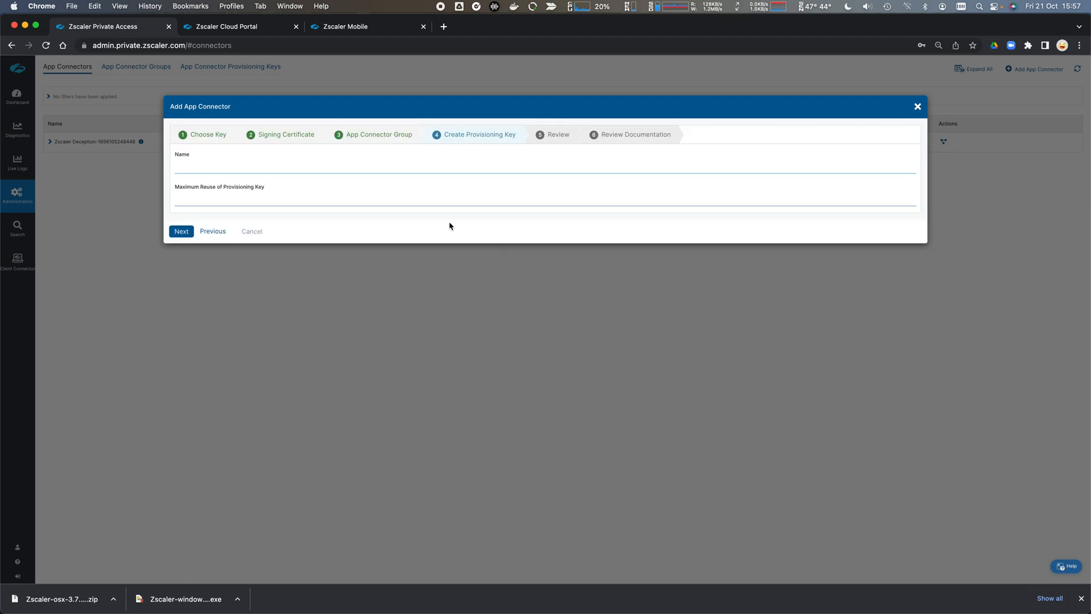
{"action": "type", "text": "MK Provi"}
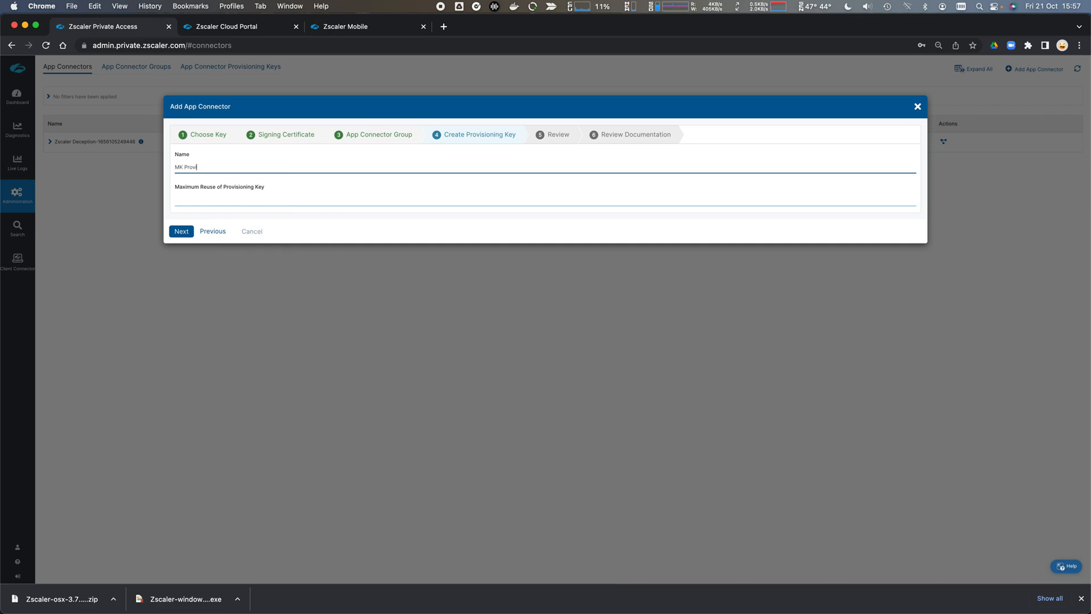
{"action": "type", "text": "sioning"}
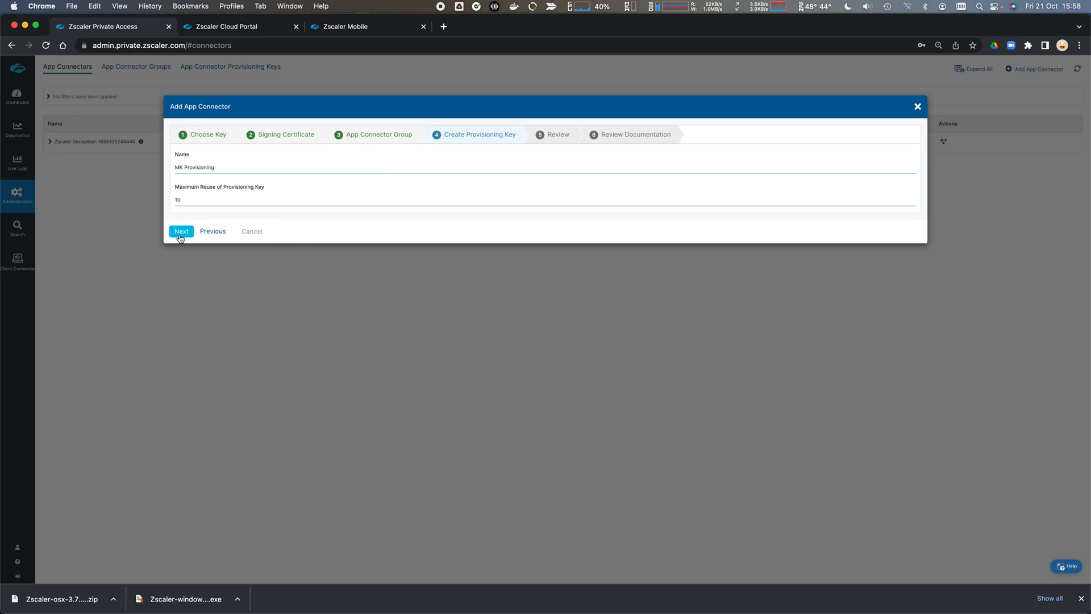
Review and save the connector, copy the generated provisioning key, and finish the wizard
{"action": "left_click", "coordinate": [182, 232]}
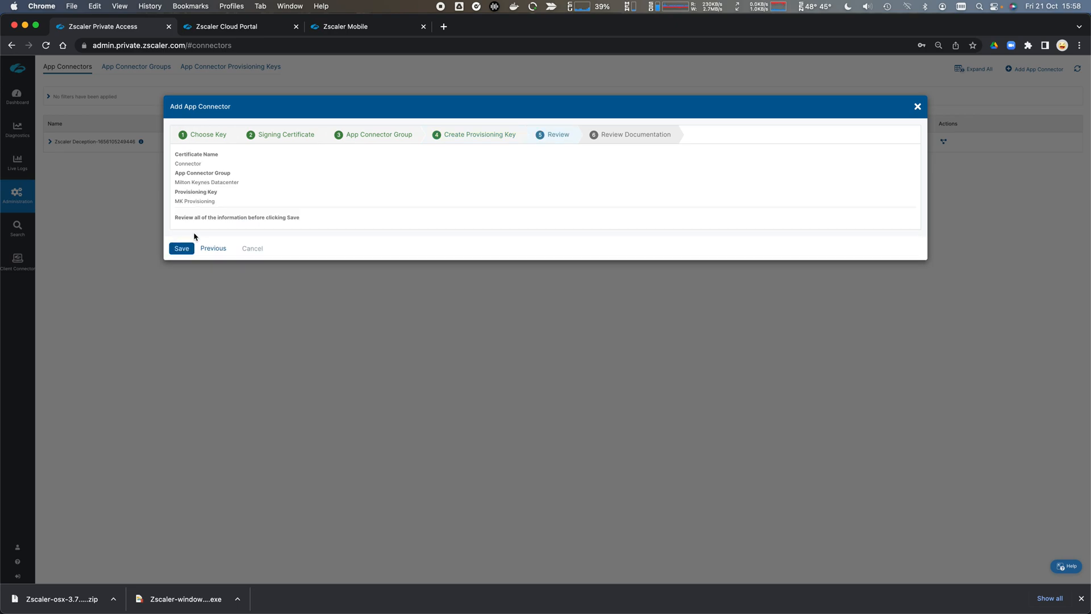
{"action": "left_click", "coordinate": [181, 248]}
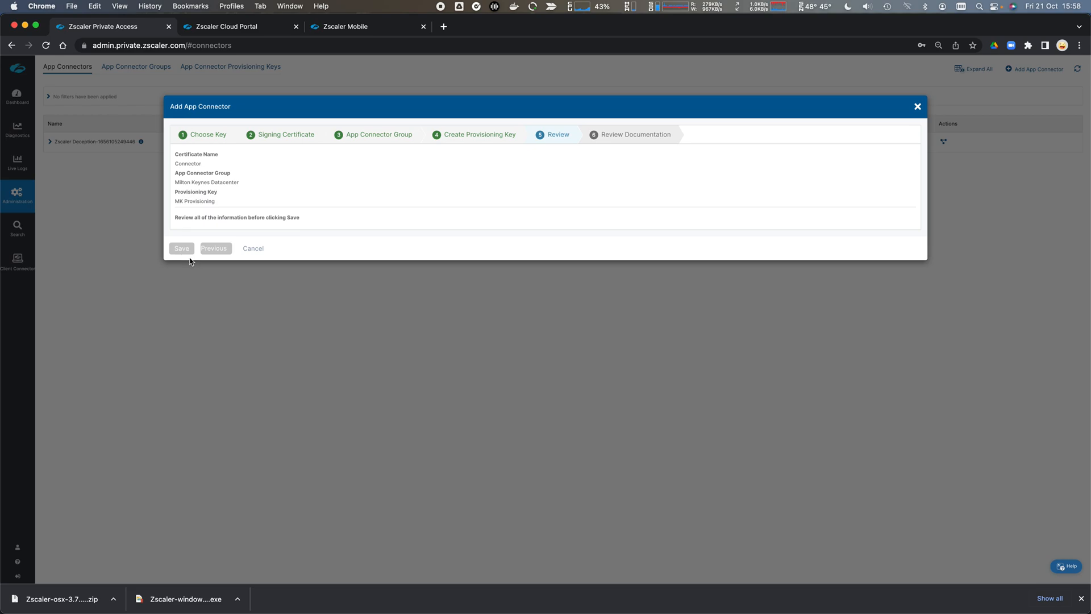
{"action": "left_click", "coordinate": [181, 248]}
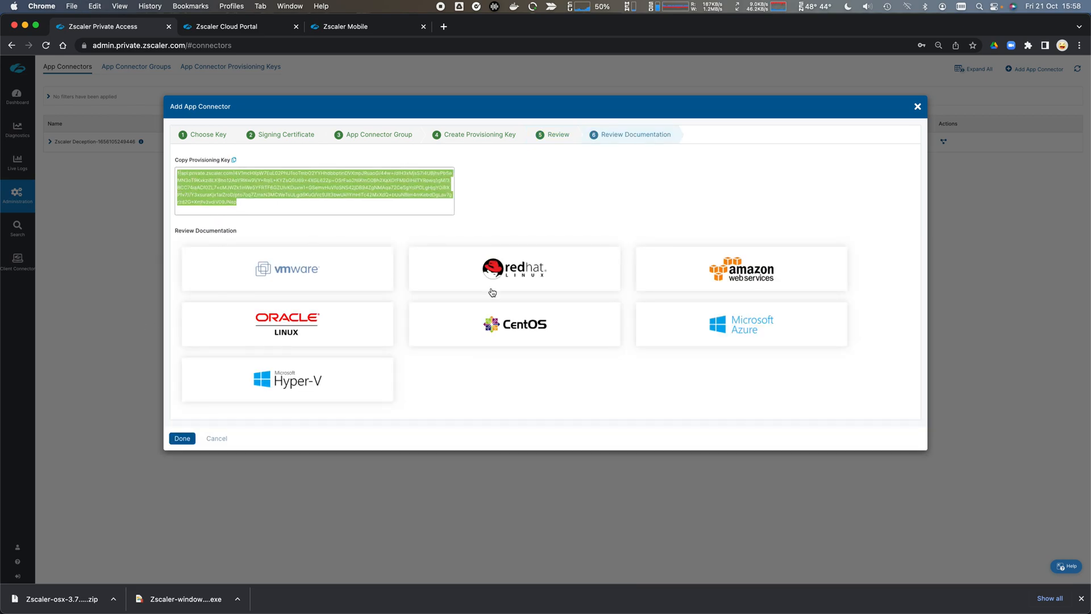
{"action": "left_click", "coordinate": [182, 439]}
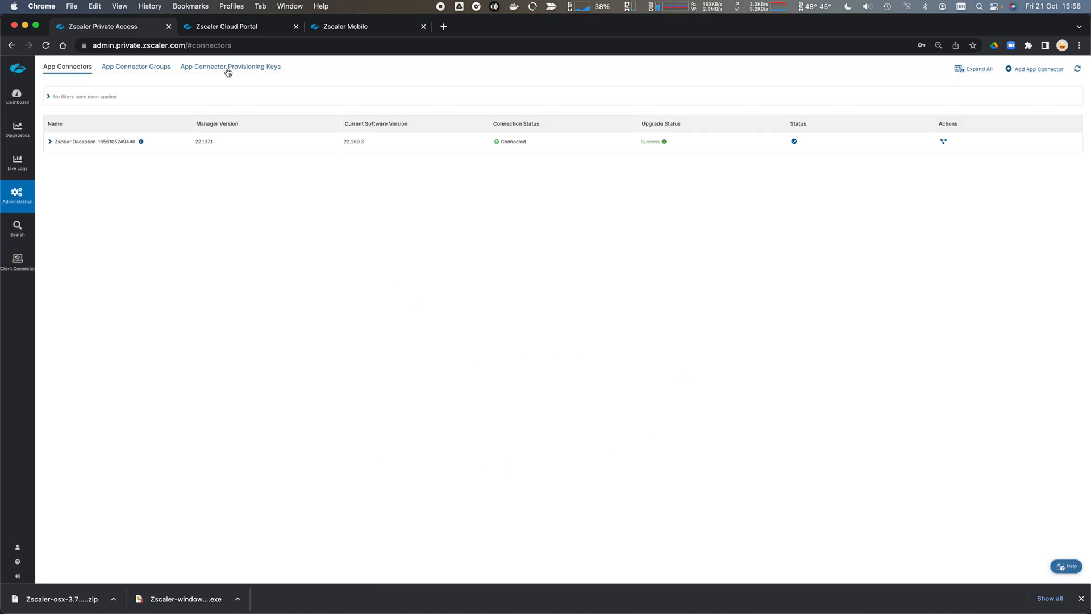
{"action": "left_click", "coordinate": [230, 66]}
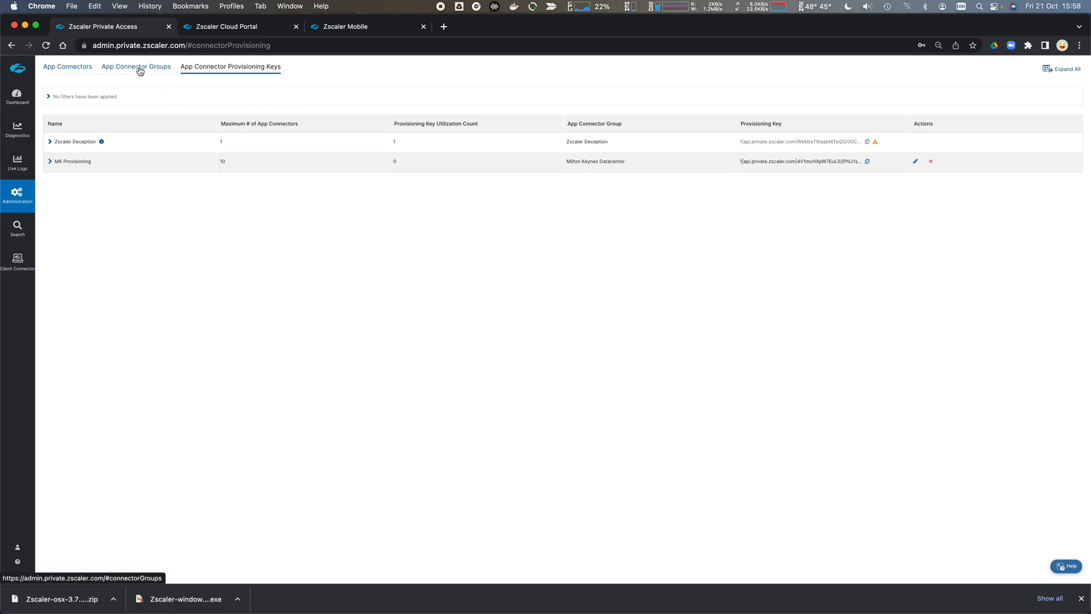
{"action": "left_click", "coordinate": [137, 66]}
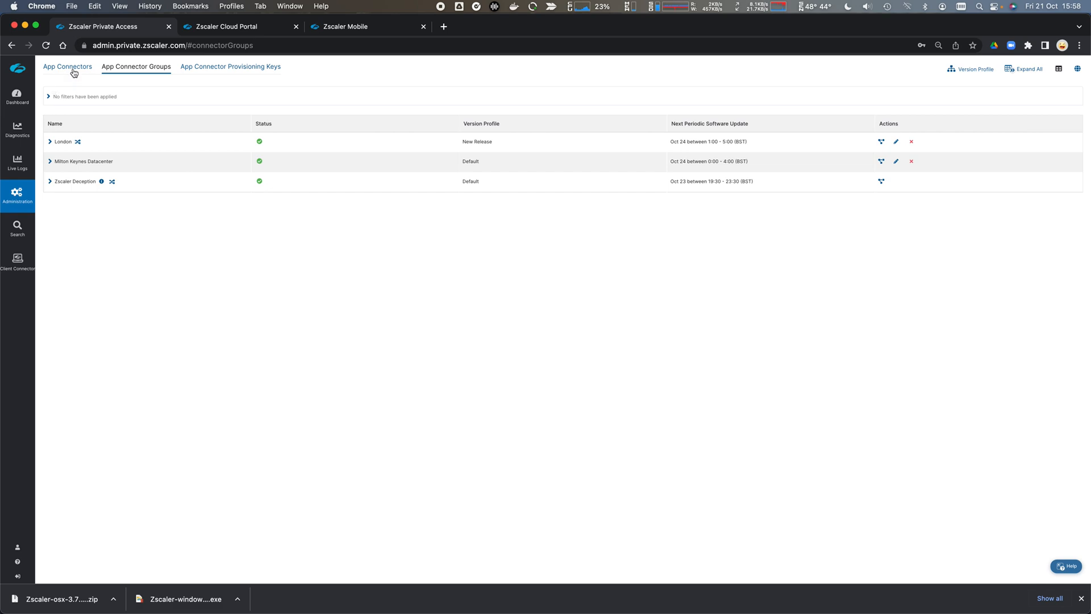
{"action": "left_click", "coordinate": [67, 66]}
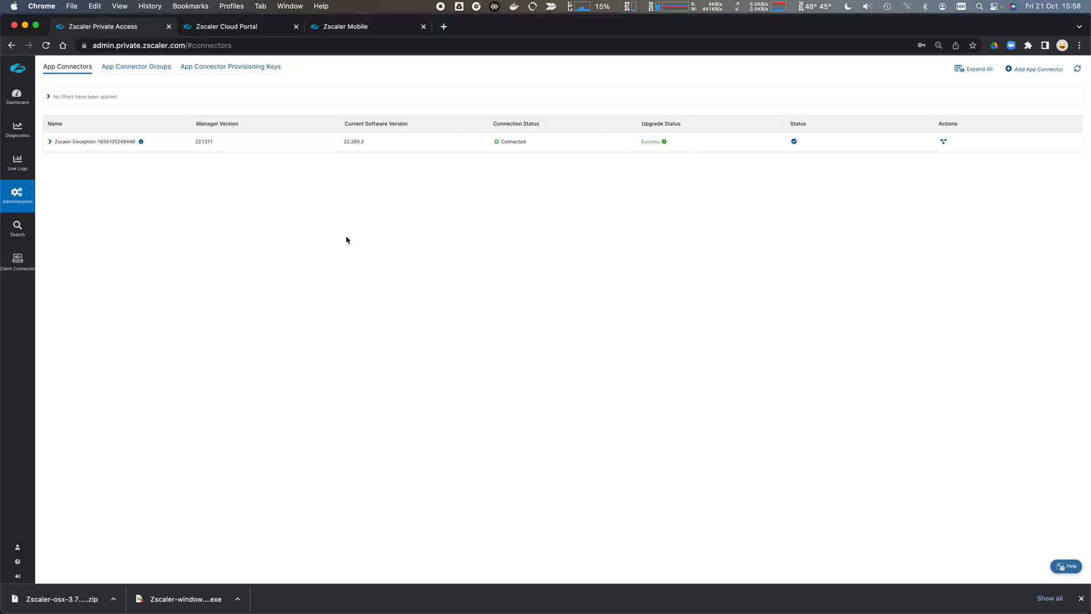
Launch iTerm2 from Spotlight and SSH into the connector host
{"action": "type", "text": "quickTime Player"}
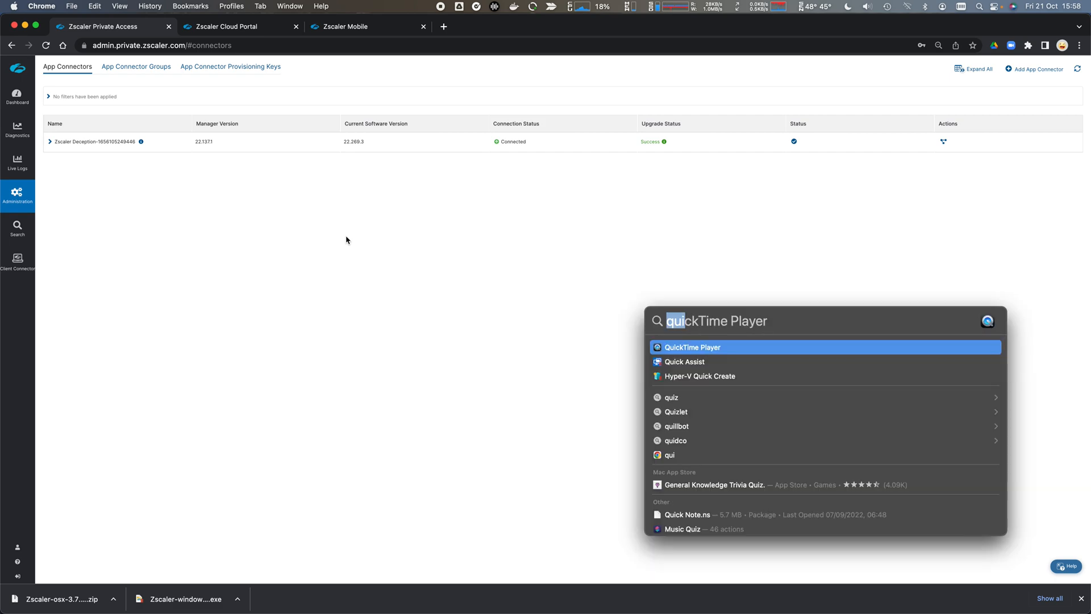
{"action": "type", "text": "iterm"}
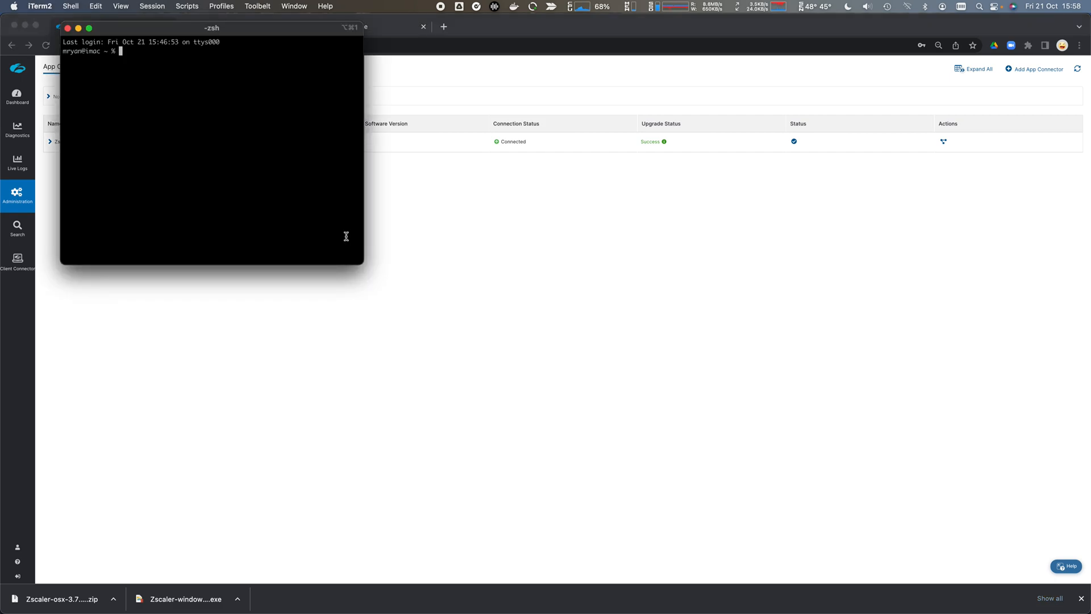
{"action": "type", "text": "ssh connector"}
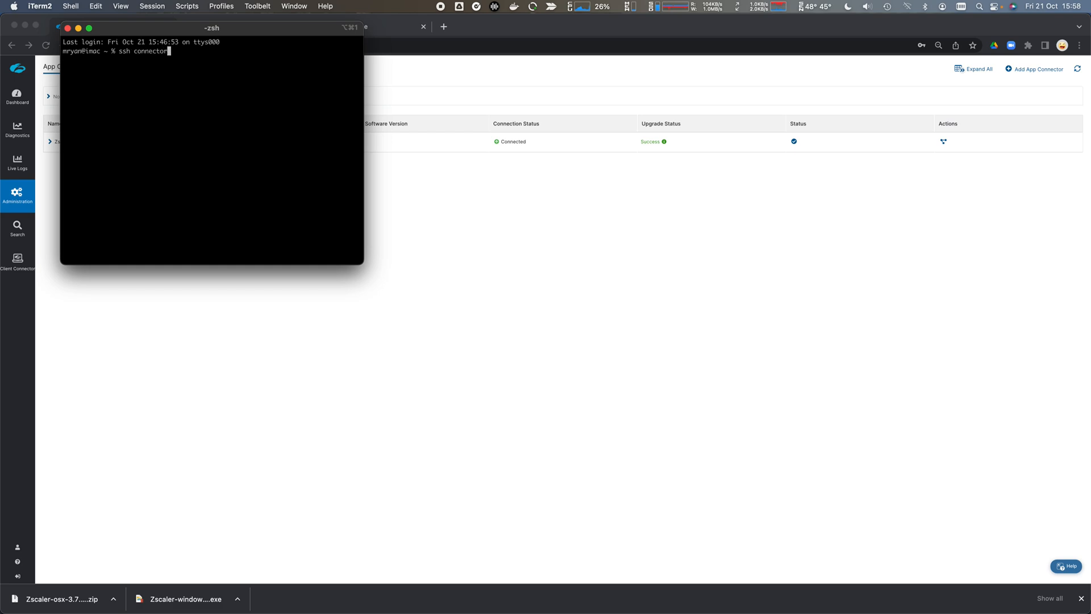
{"action": "key", "text": "Return"}
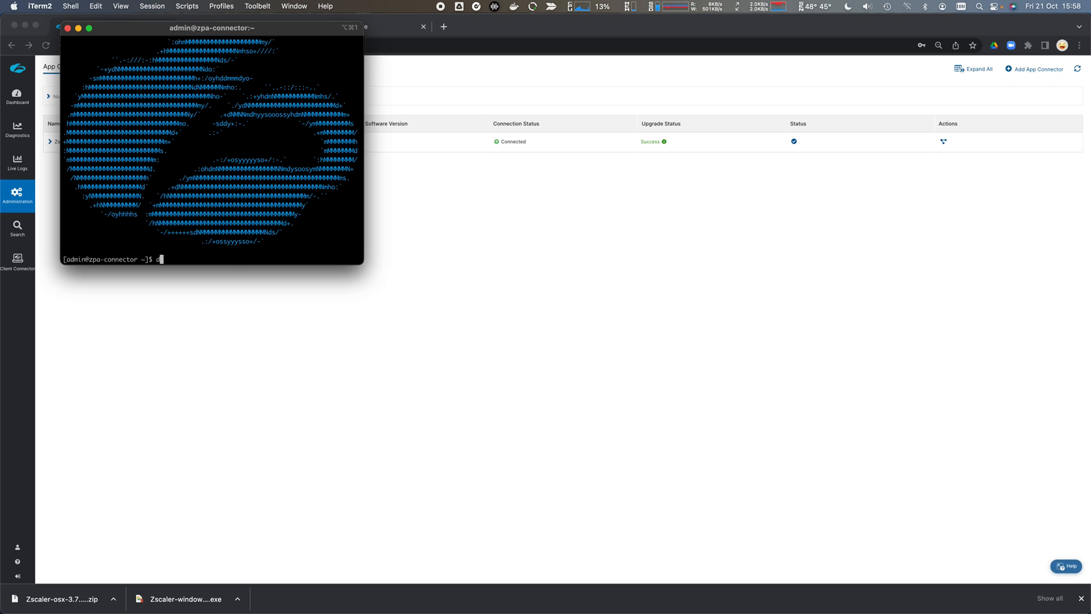
Become root with sudo su - and move into /opt/zscaler/var
{"action": "type", "text": "sudo su -"}
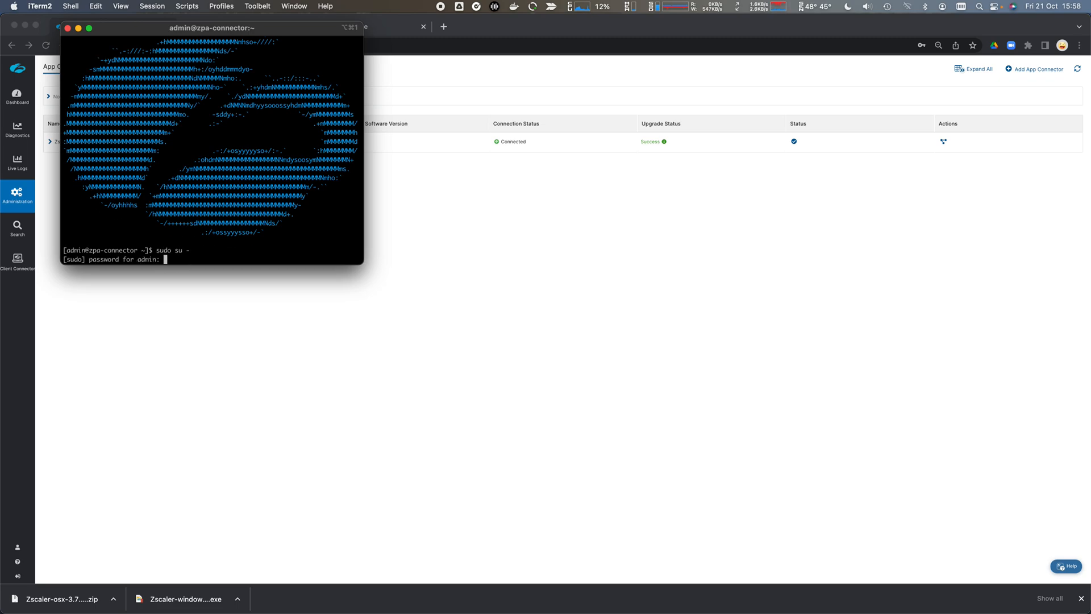
{"action": "key", "text": "Enter"}
{"action": "type", "text": "cd /oi"}
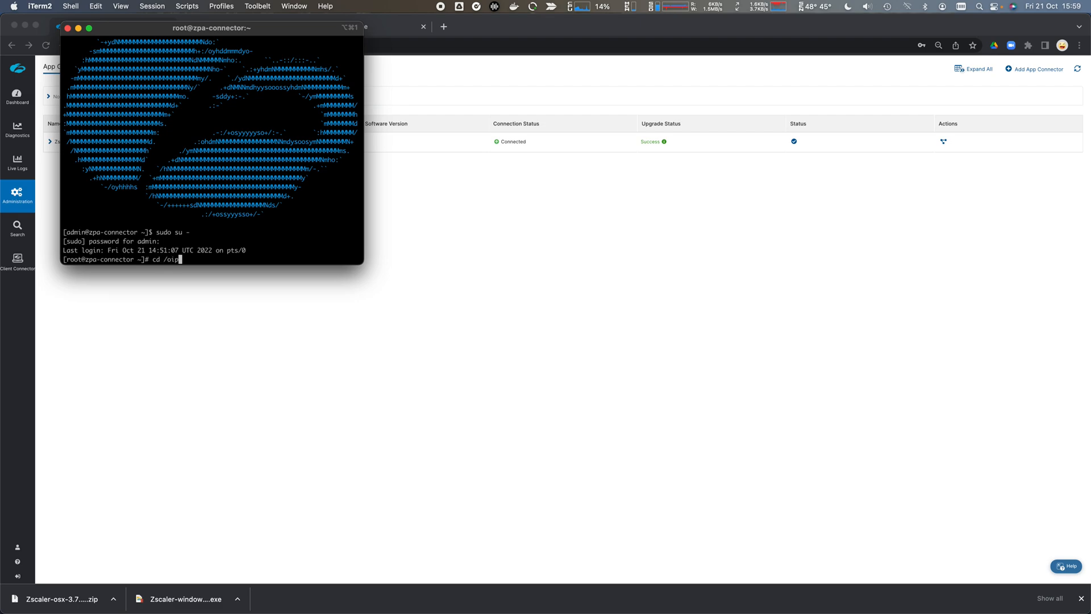
{"action": "type", "text": "pt/zscaler.v"}
{"action": "type", "text": "ll"}
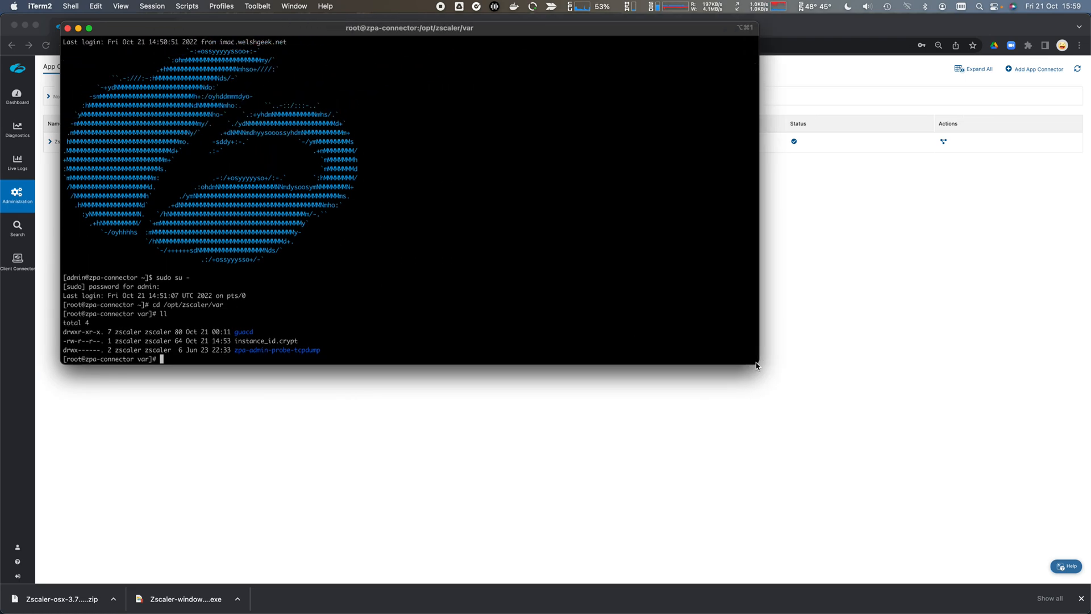
Check zpa-connector status and write the provisioning key into the provision_key file
{"action": "type", "text": "systemctl status zpa-connector"}
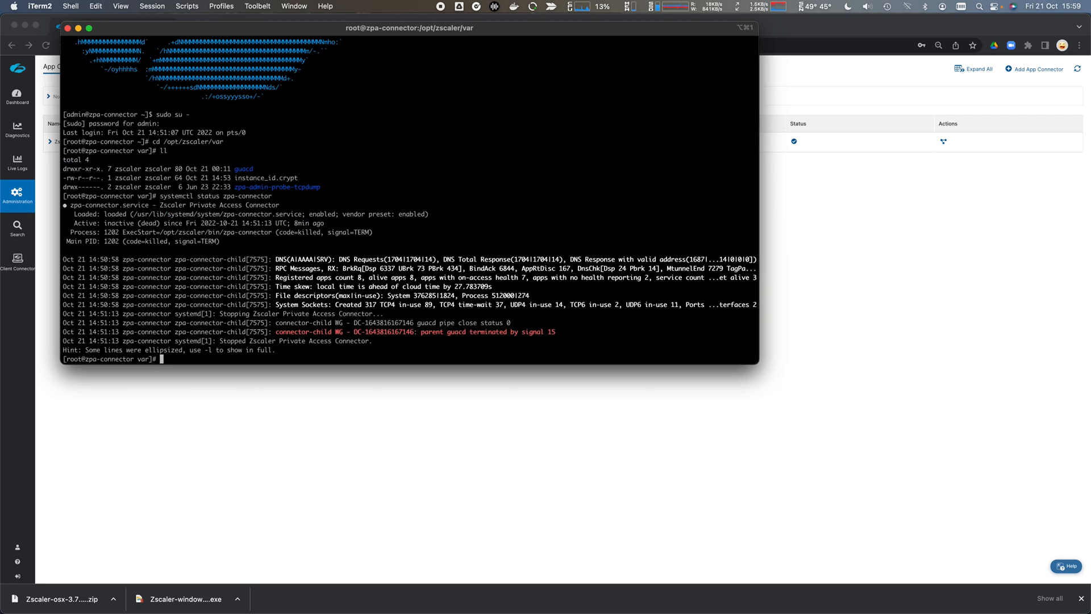
{"action": "type", "text": "v"}
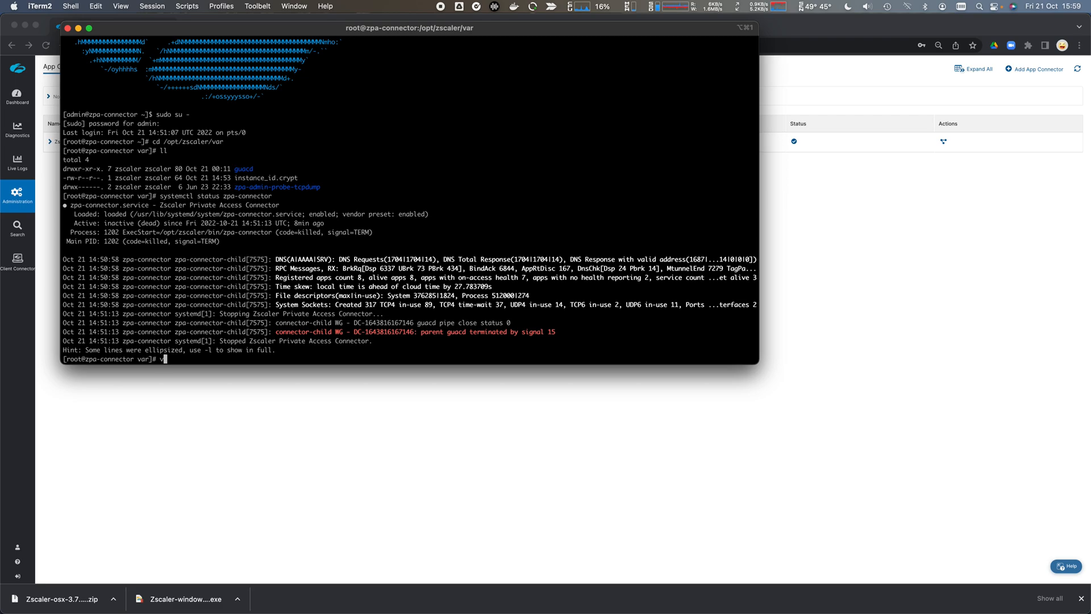
{"action": "type", "text": "i provi"}
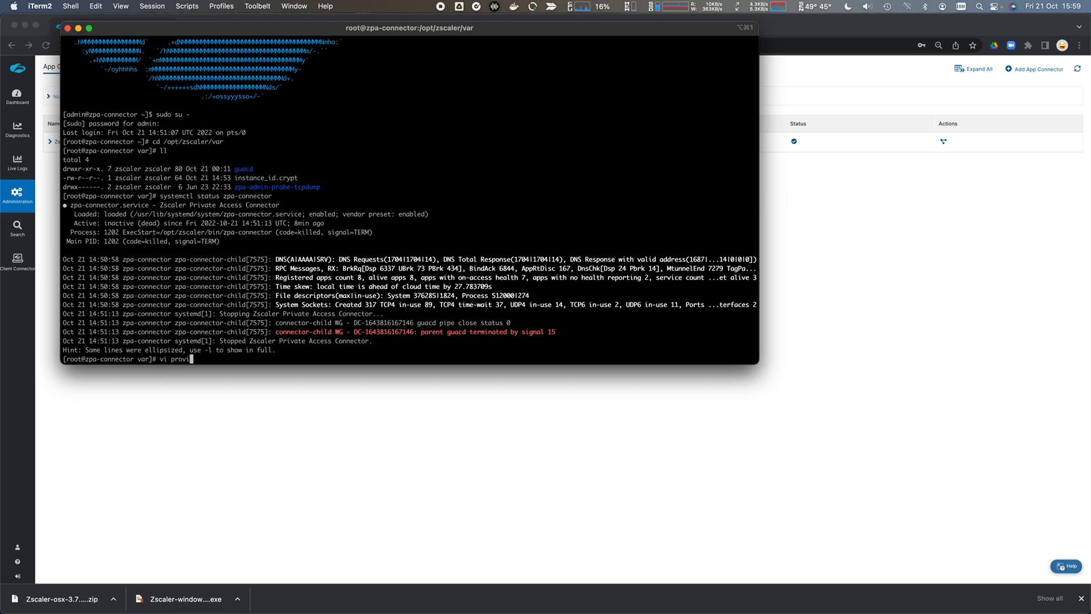
{"action": "key", "text": "Return"}
{"action": "type", "text": "systemctl start"}
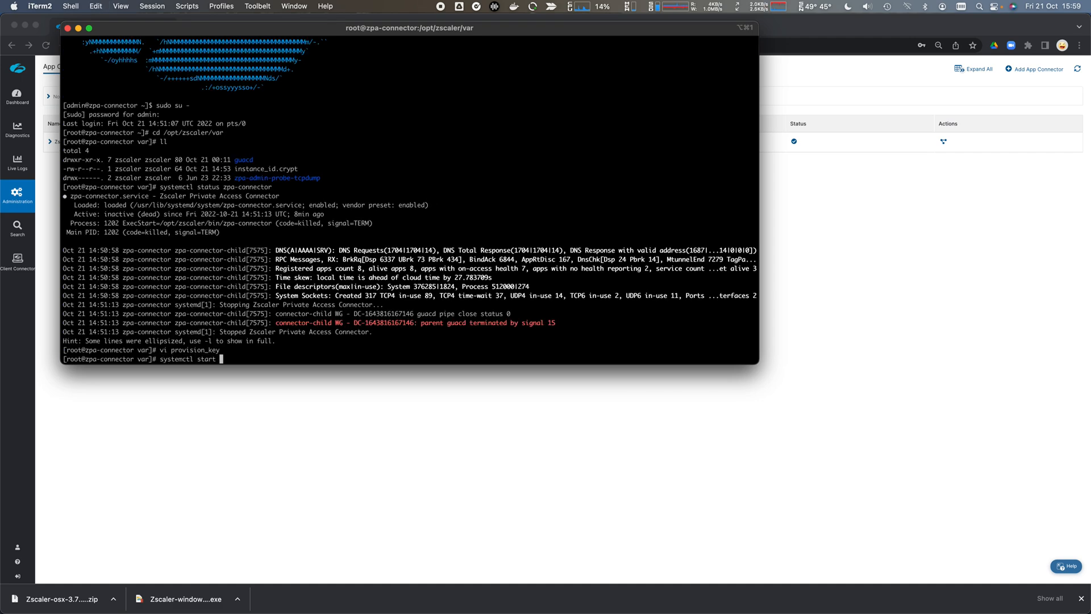
Start the zpa-connector service and confirm with ls -lrt that cert.pem was created
{"action": "type", "text": "zpa-connector"}
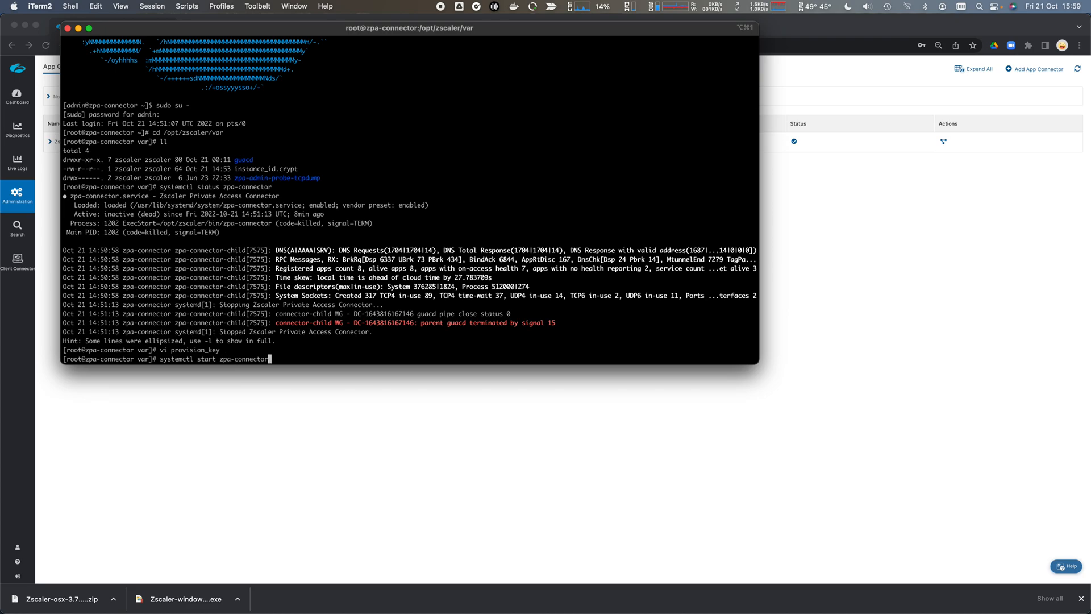
{"action": "key", "text": "Return"}
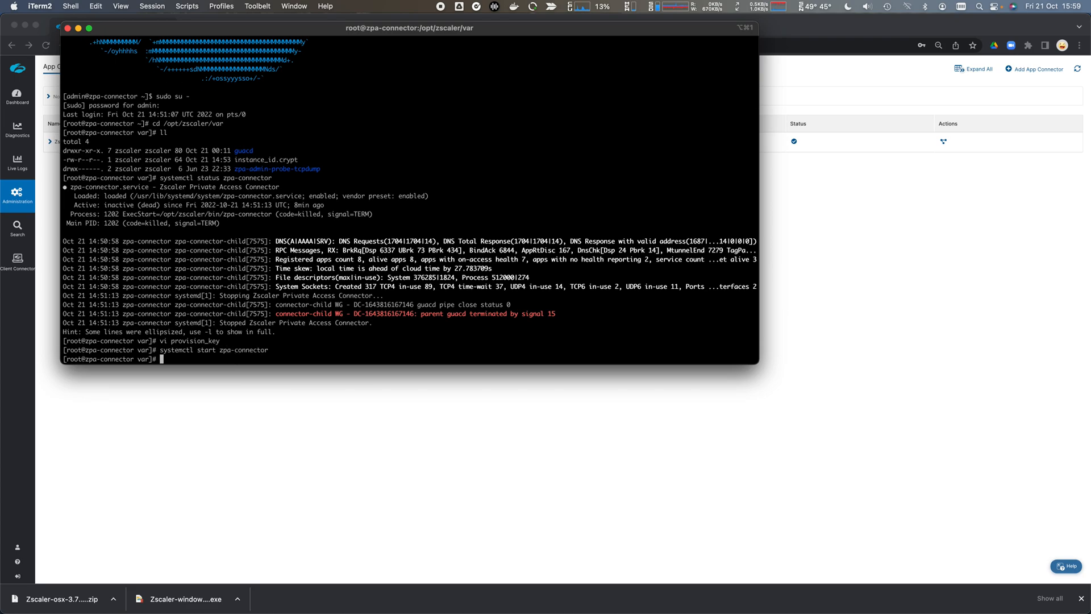
{"action": "type", "text": "ls -lrt"}
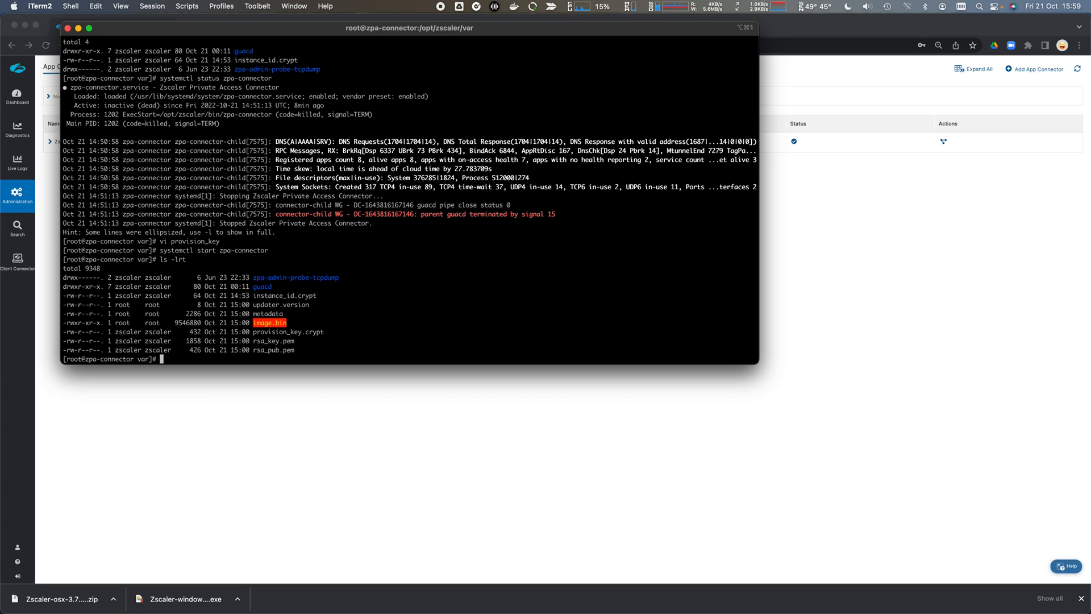
{"action": "mouse_move", "coordinate": [253, 335]}
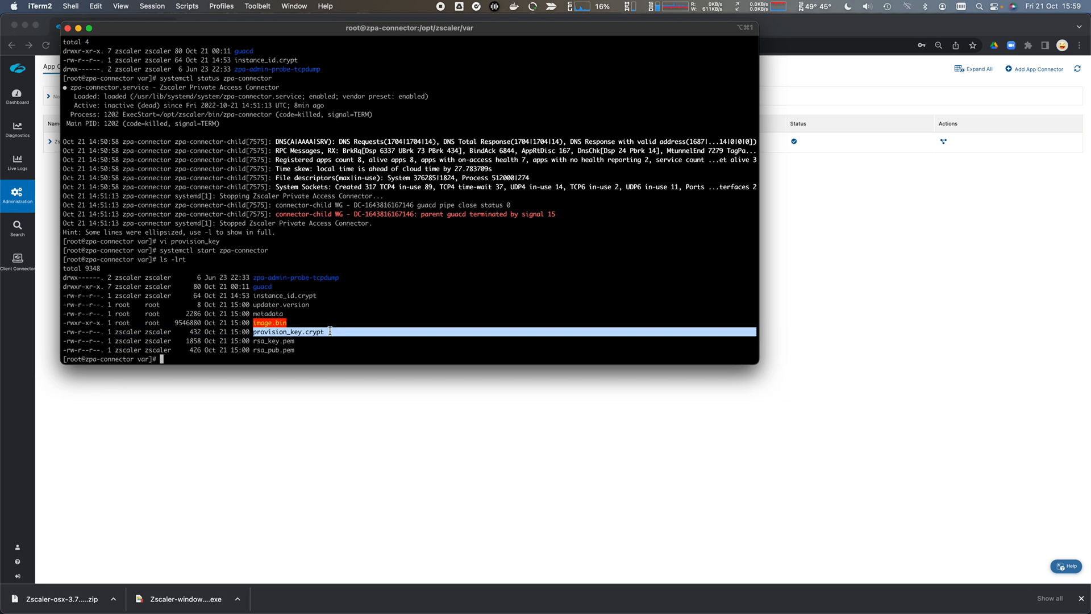
{"action": "mouse_move", "coordinate": [305, 350]}
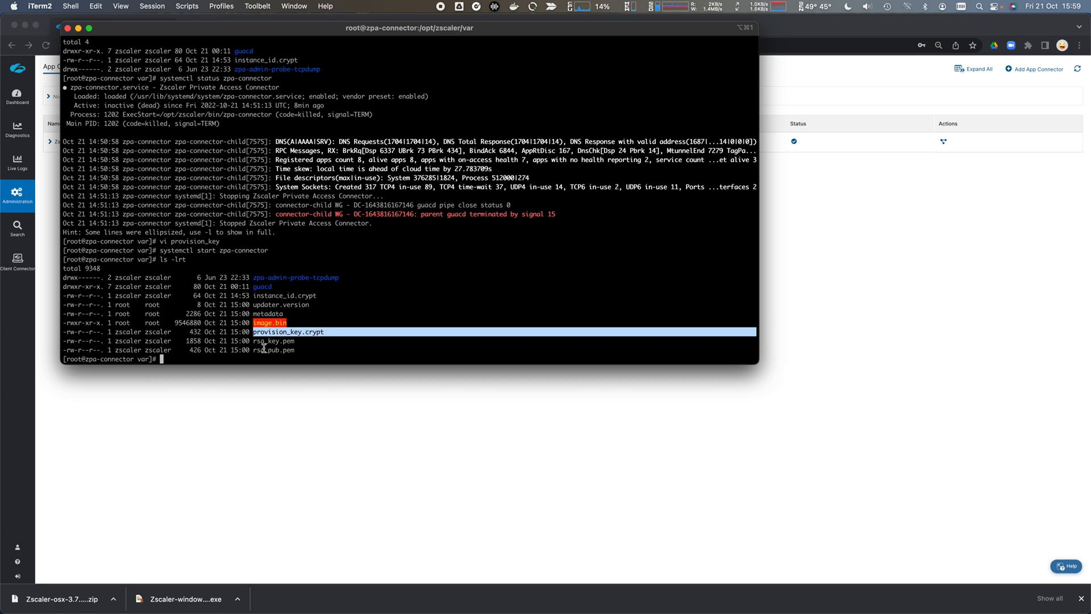
{"action": "type", "text": "ls -lrt"}
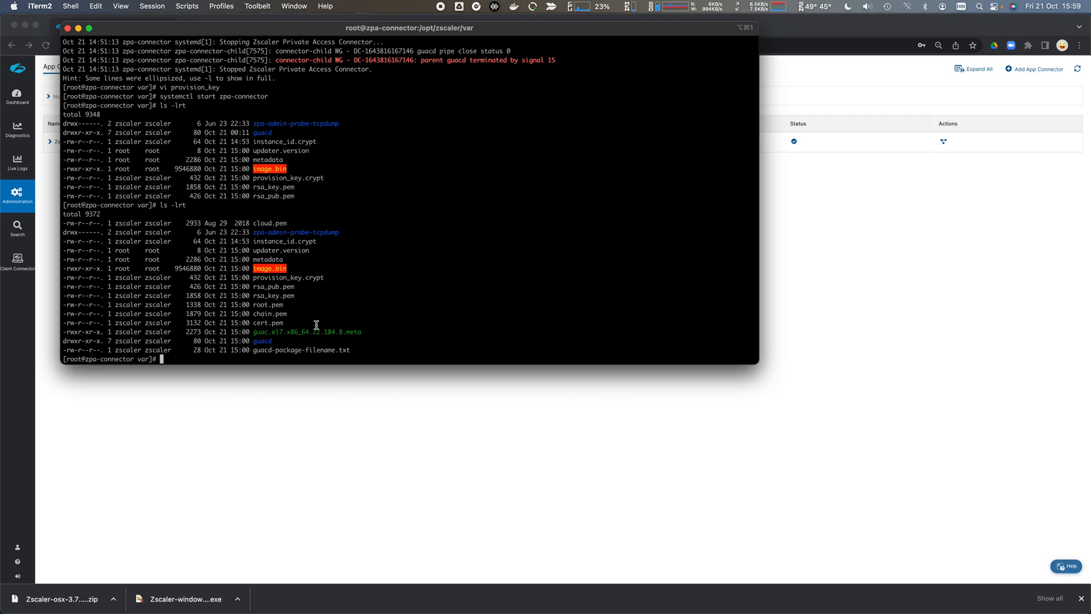
{"action": "double_click", "coordinate": [269, 322]}
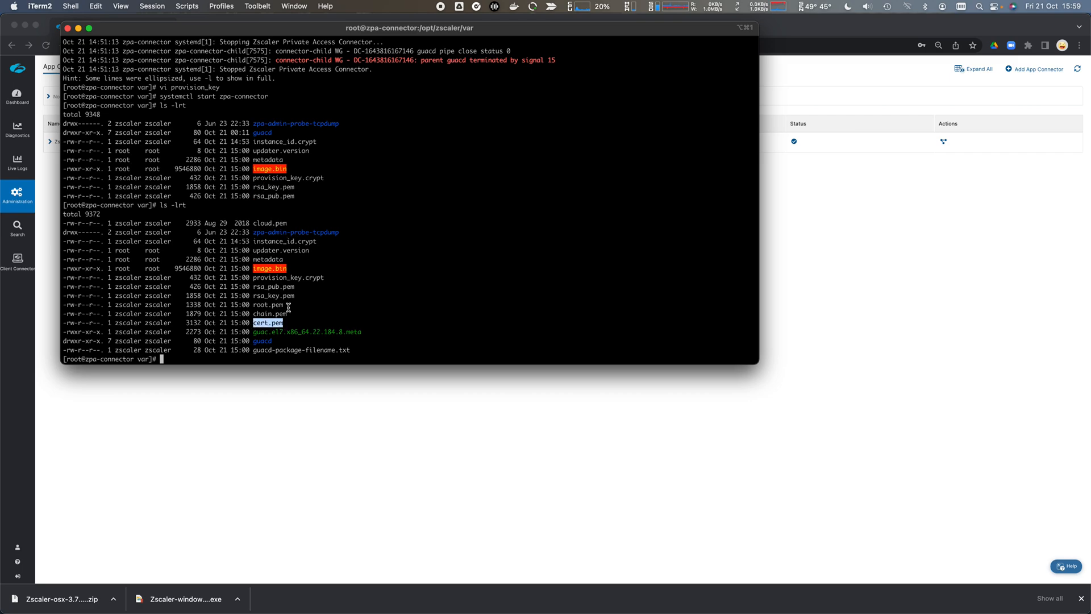
{"action": "left_click_drag", "start_coordinate": [281, 322], "coordinate": [317, 305]}
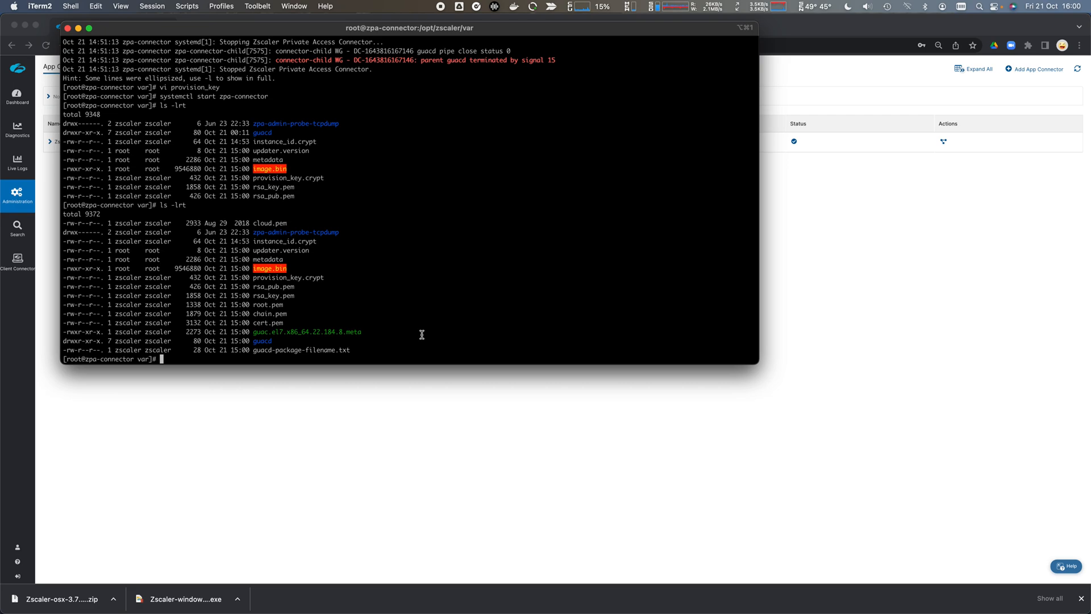
{"action": "type", "text": "systemctl status zpa-connector"}
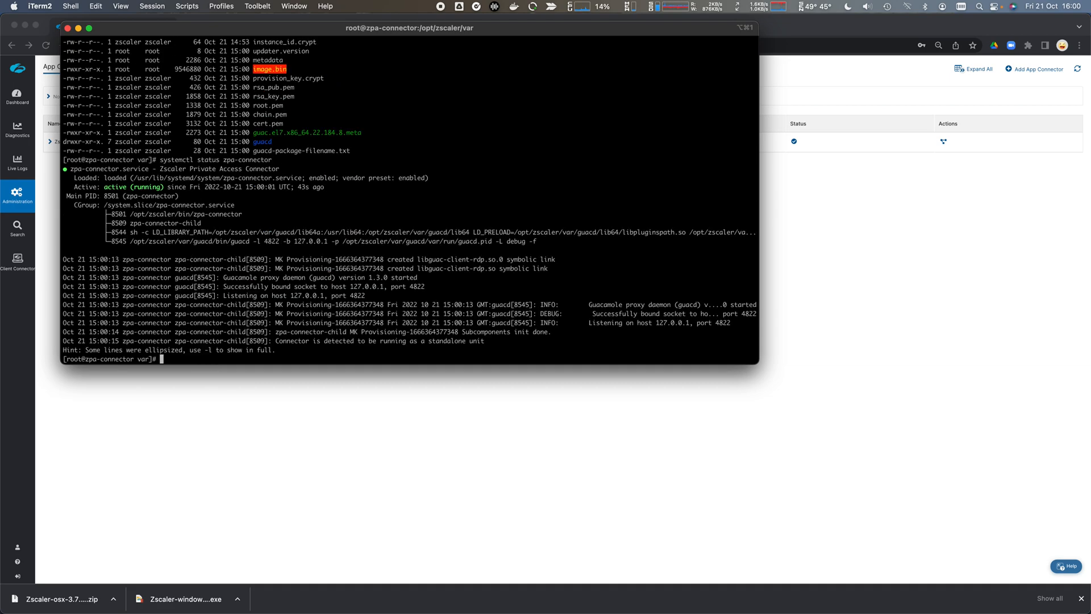
Highlight the status line showing the connector running as a standalone unit
{"action": "left_click_drag", "start_coordinate": [278, 341], "coordinate": [464, 341]}
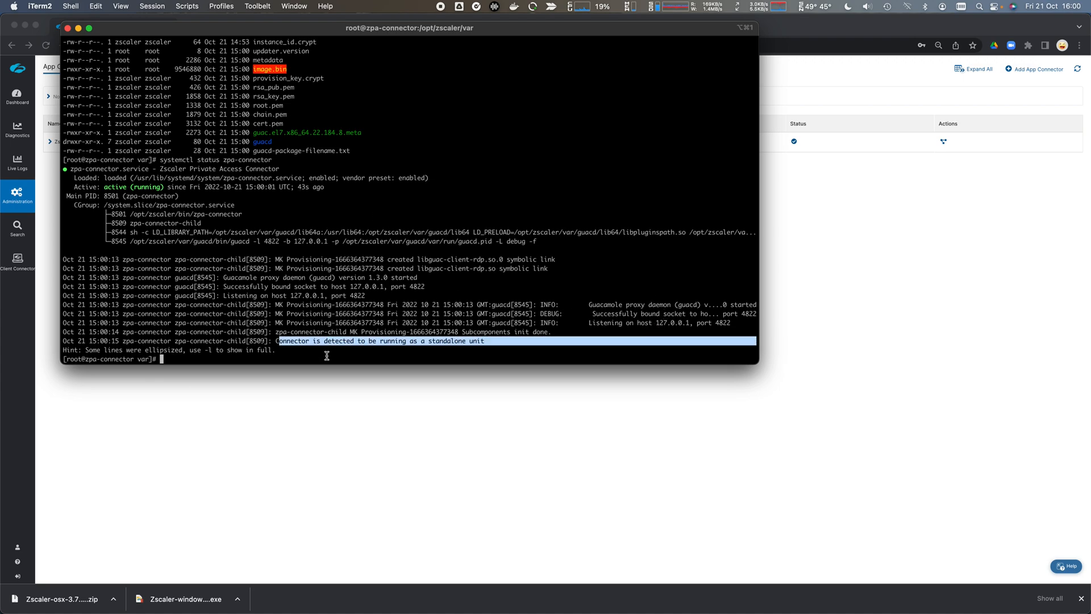
{"action": "mouse_move", "coordinate": [345, 384]}
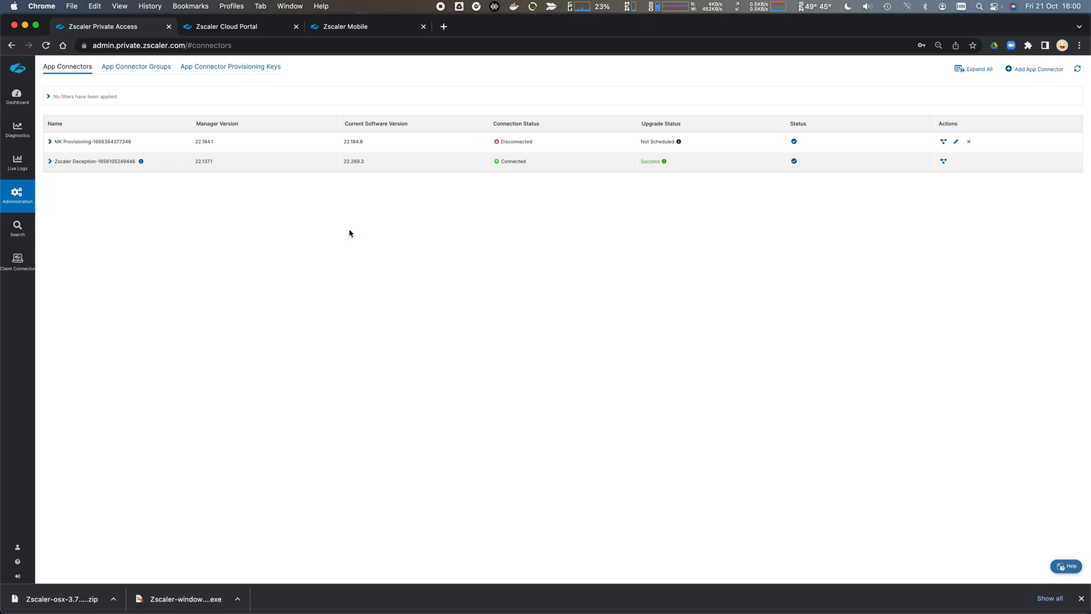
Expand the MK Provisioning connector's details in the App Connectors list
{"action": "left_click", "coordinate": [50, 141]}
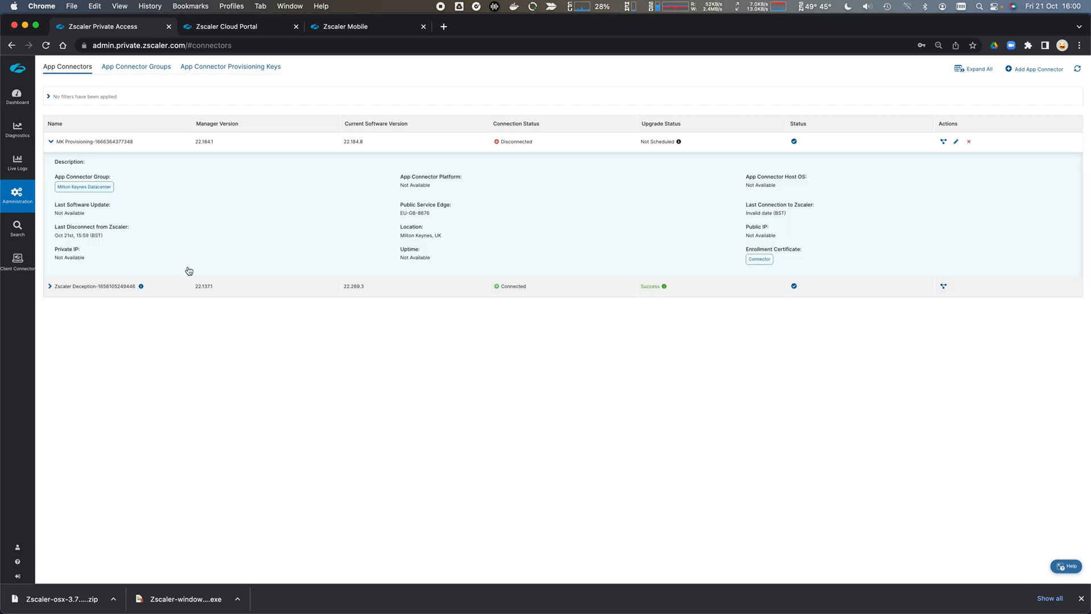
{"action": "mouse_move", "coordinate": [102, 195]}
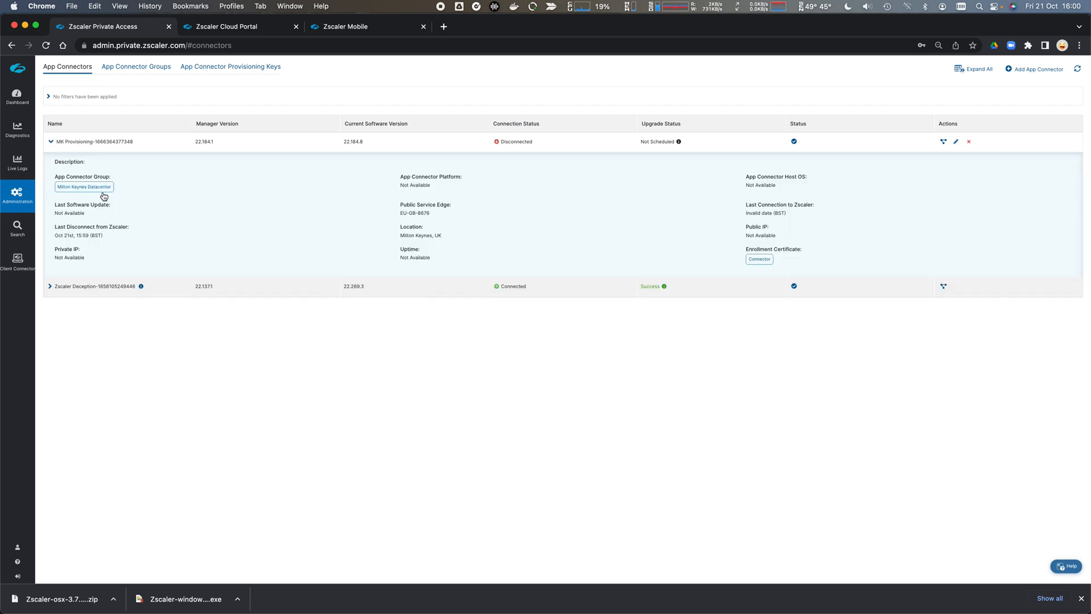
{"action": "mouse_move", "coordinate": [103, 206]}
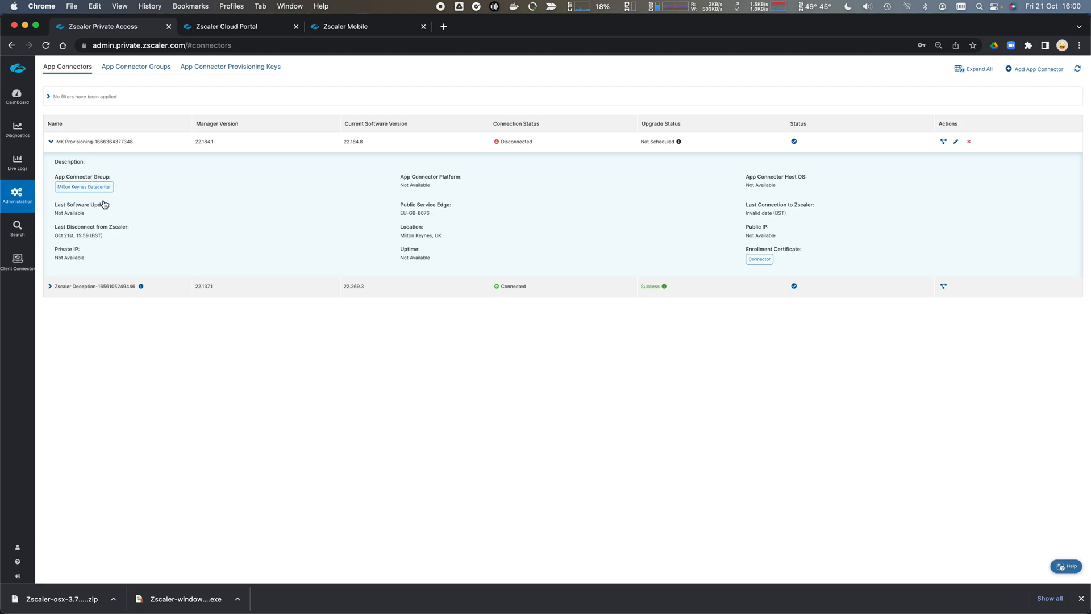
{"action": "mouse_move", "coordinate": [248, 215]}
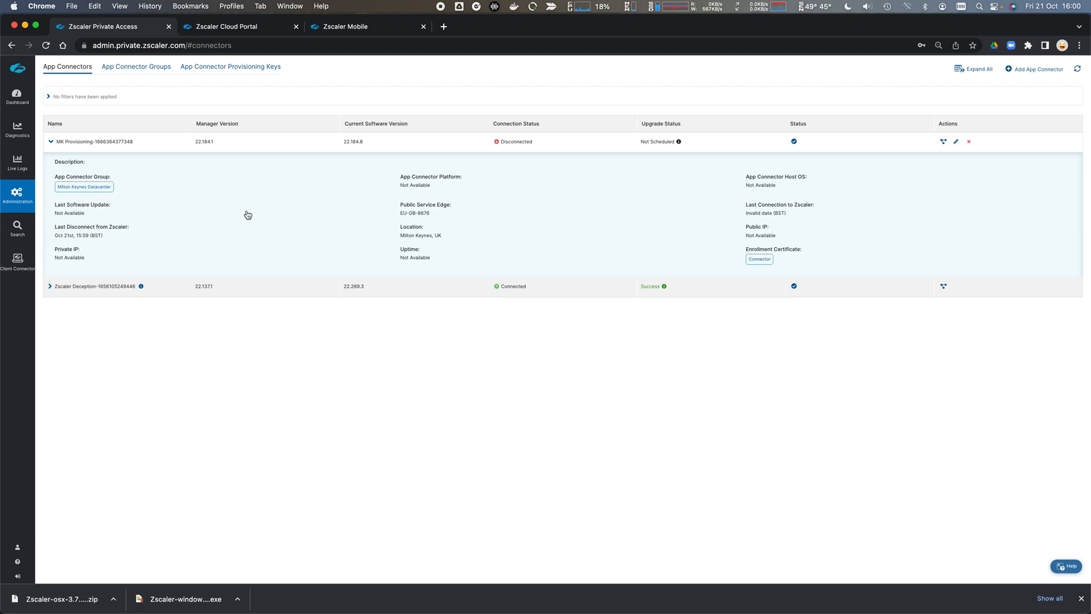
{"action": "mouse_move", "coordinate": [132, 206]}
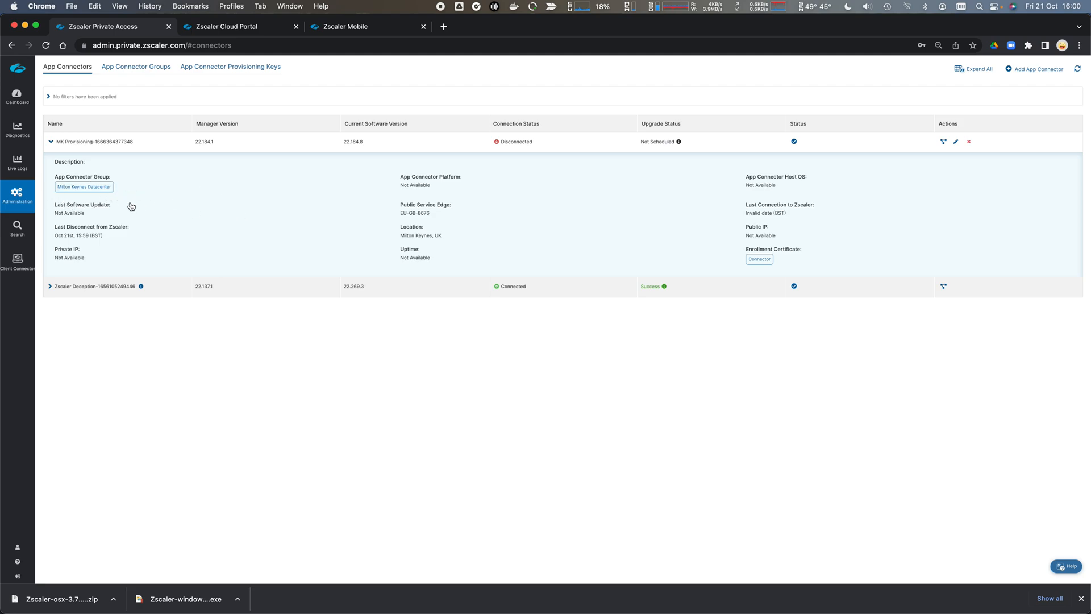
{"action": "left_click", "coordinate": [17, 194]}
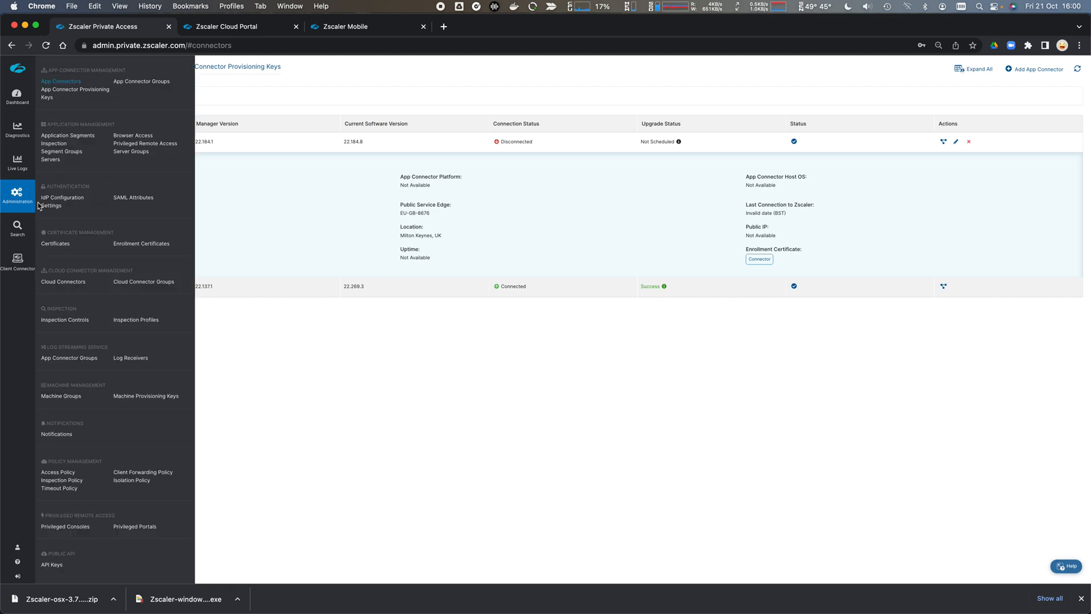
Edit the DC Discovery server group to use Milton Keynes Datacenter and save it
{"action": "left_click", "coordinate": [131, 151]}
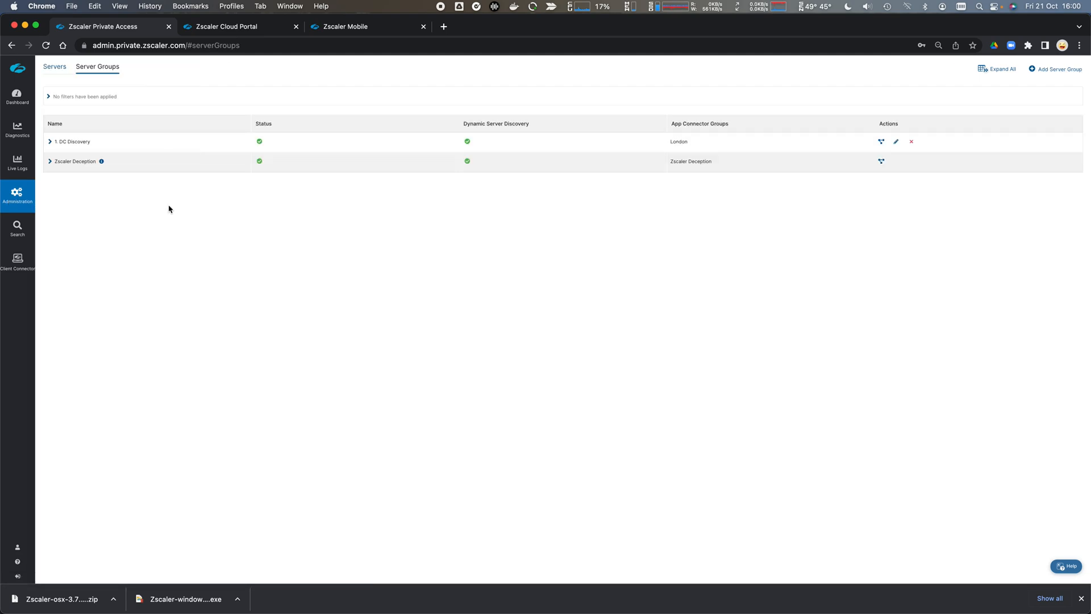
{"action": "left_click", "coordinate": [49, 141]}
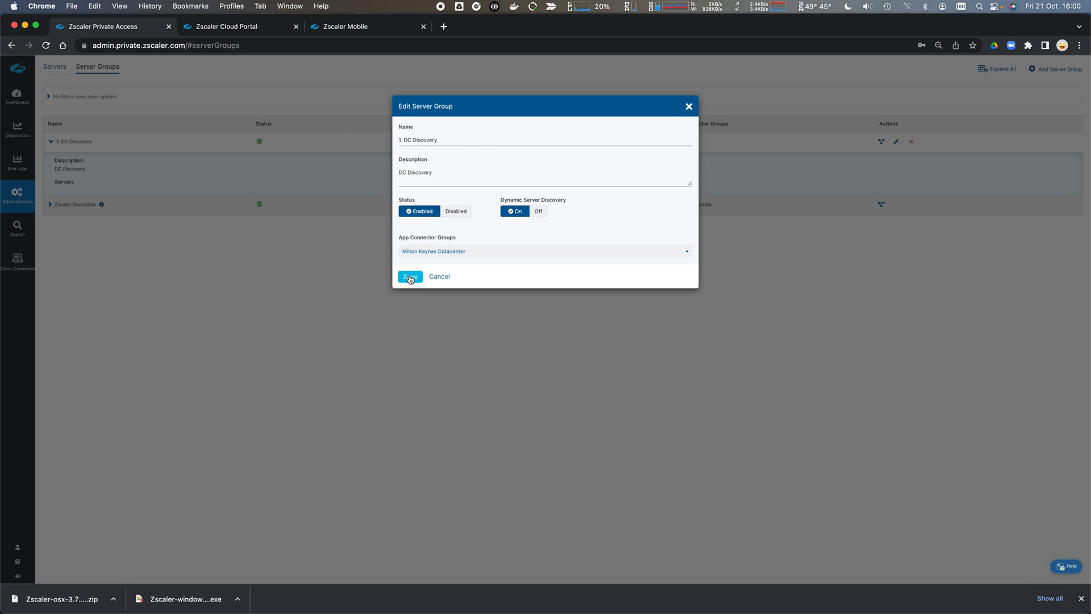
{"action": "left_click", "coordinate": [409, 277]}
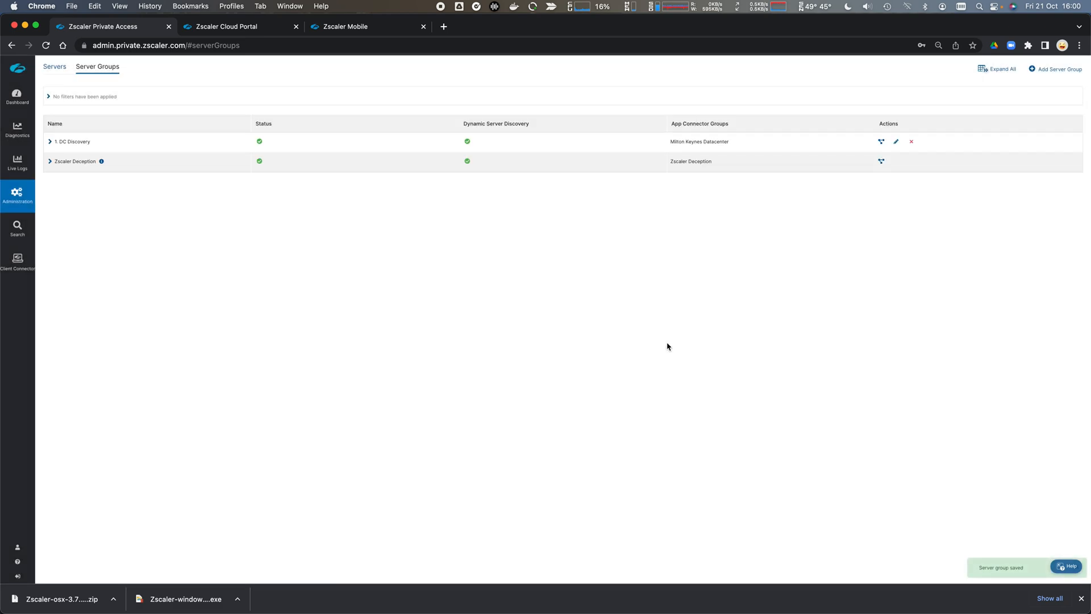
{"action": "mouse_move", "coordinate": [505, 321]}
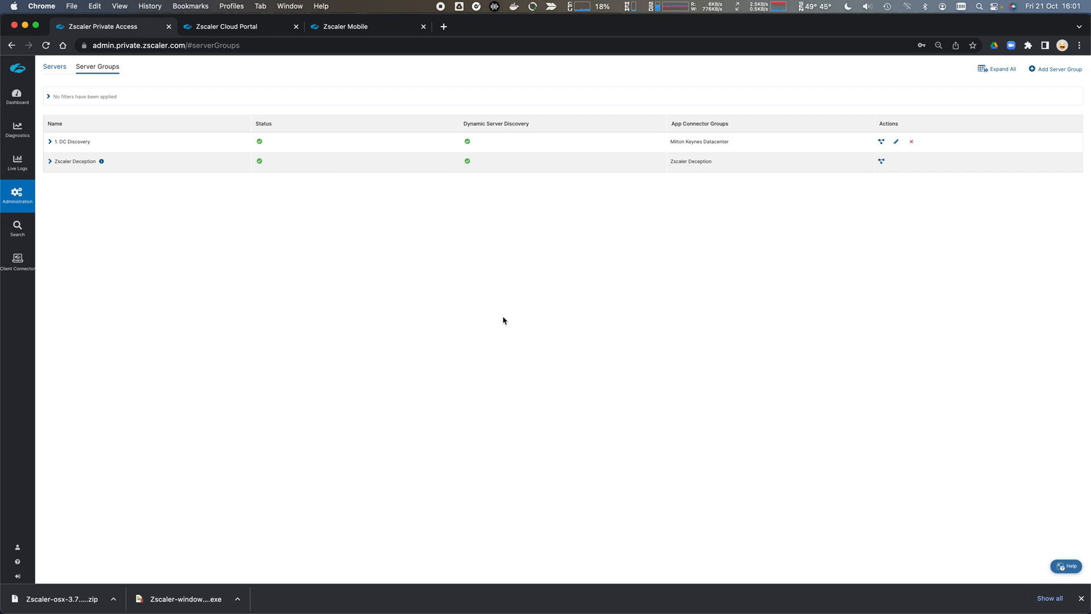
{"action": "left_click", "coordinate": [17, 196]}
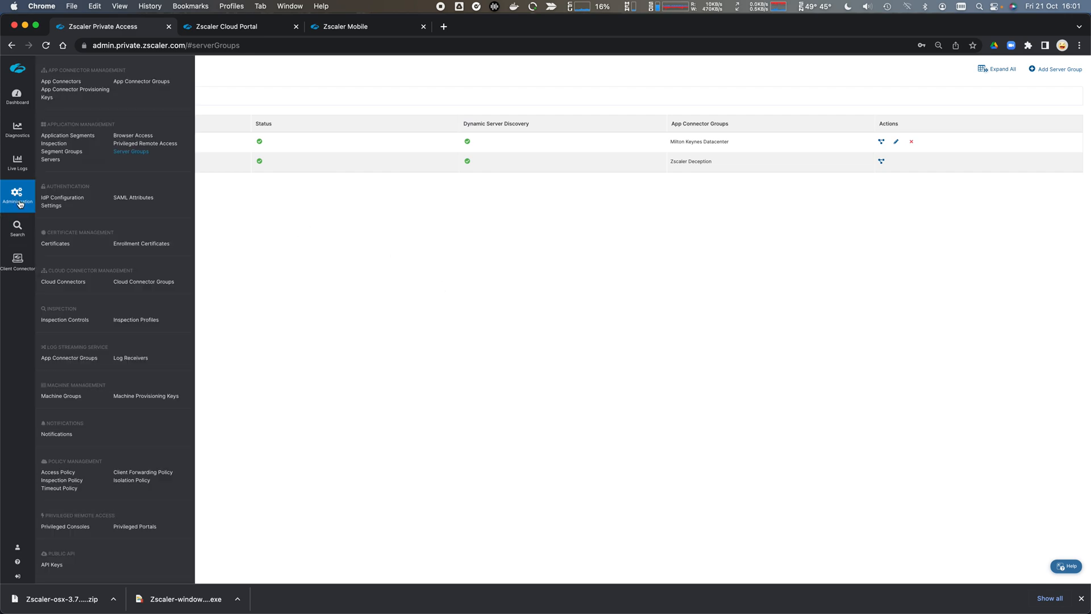
View Application Segments with the Wildcard segment expanded, showing server group DC Discovery
{"action": "left_click", "coordinate": [67, 136]}
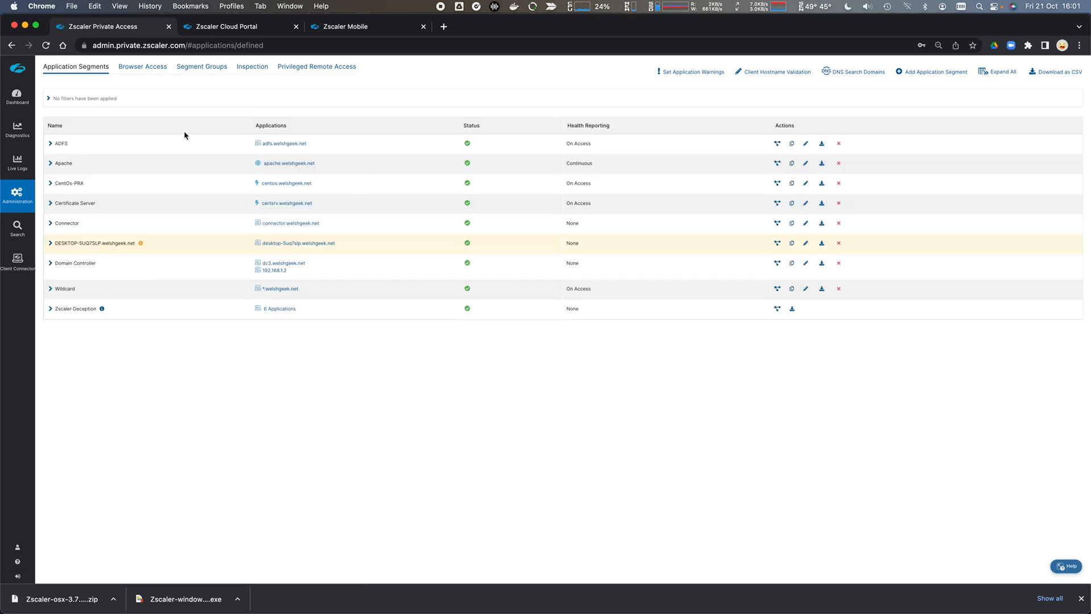
{"action": "mouse_move", "coordinate": [51, 290]}
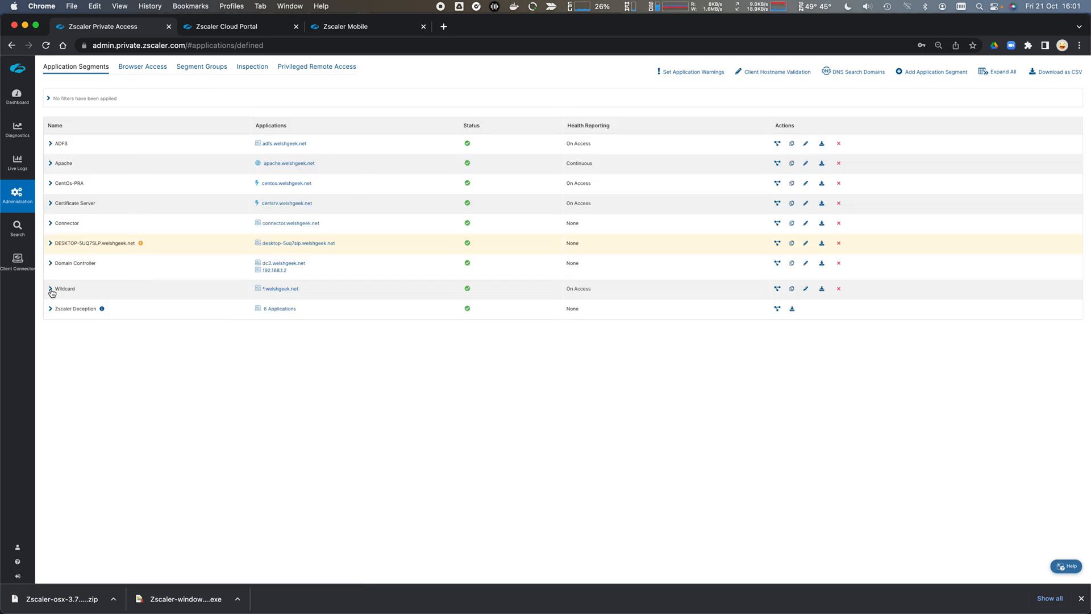
{"action": "left_click", "coordinate": [50, 289]}
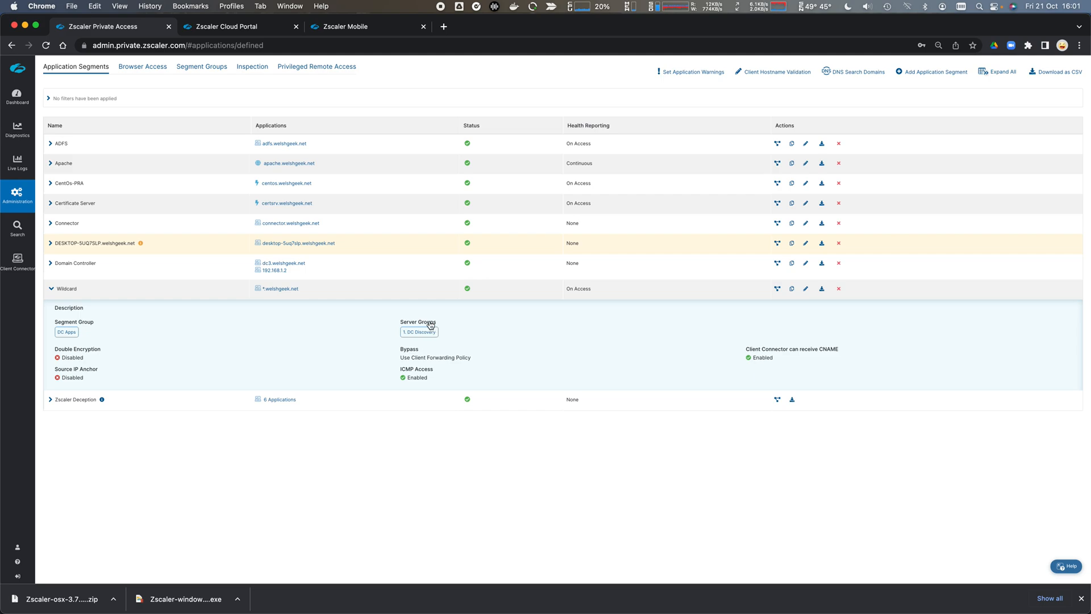
{"action": "mouse_move", "coordinate": [266, 310]}
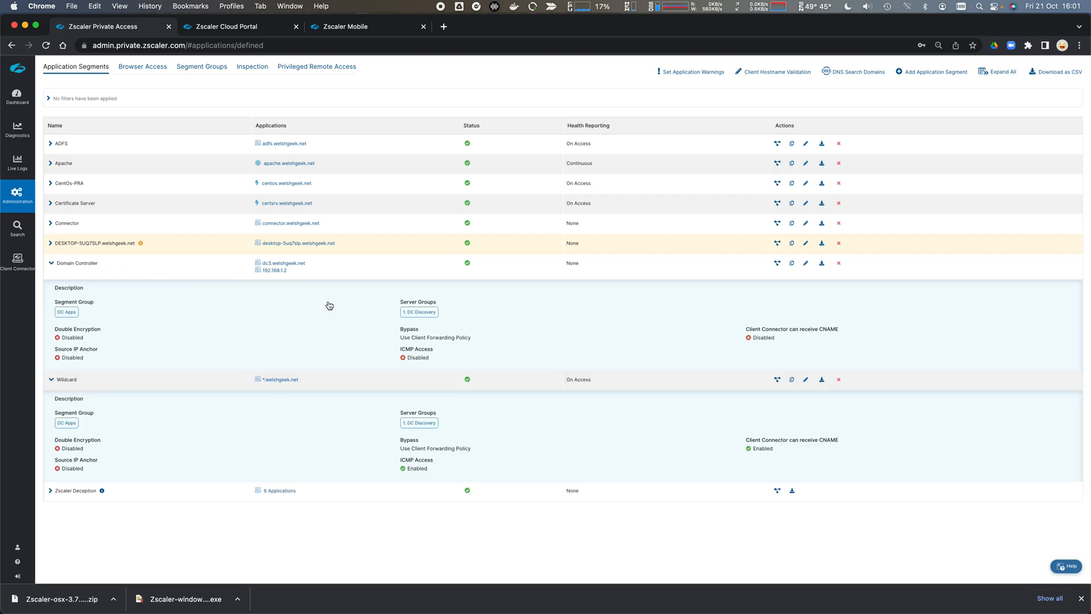
{"action": "mouse_move", "coordinate": [418, 293]}
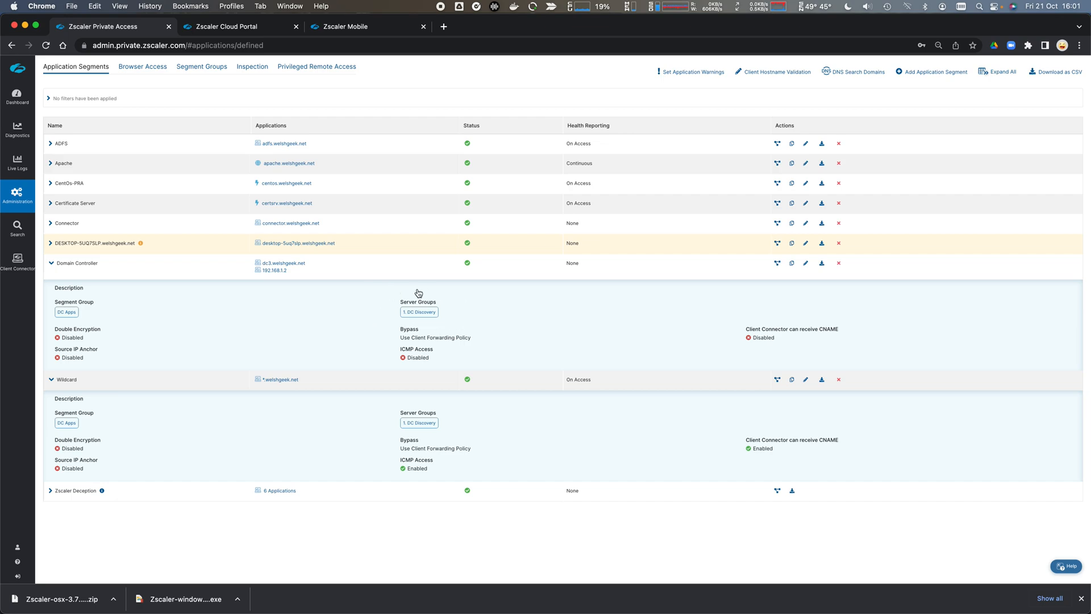
{"action": "mouse_move", "coordinate": [460, 315]}
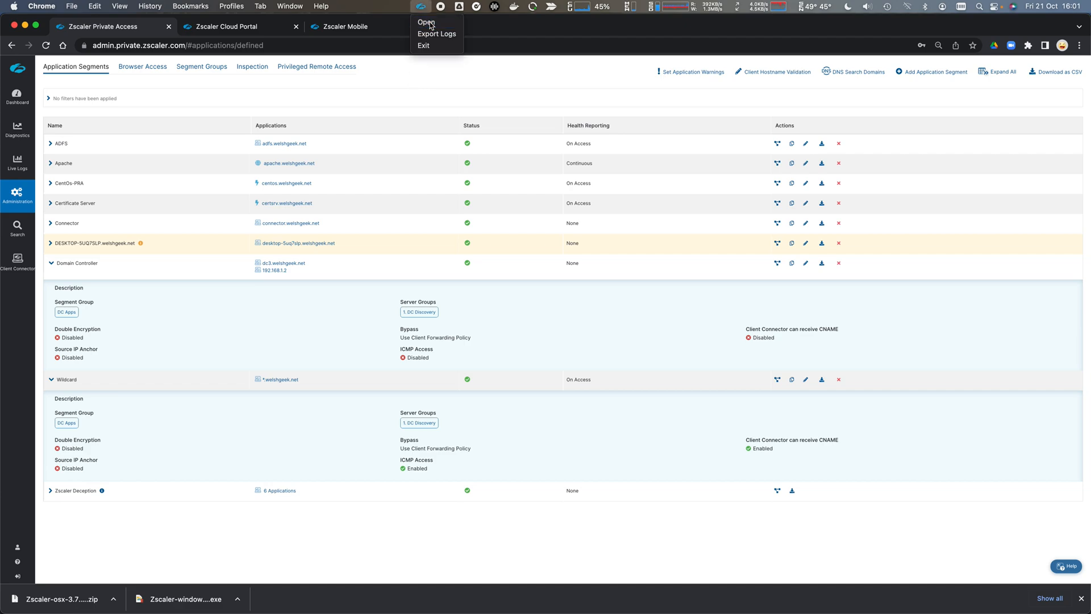
Show the client's Private Access authenticated status and its settings and troubleshooting options
{"action": "left_click", "coordinate": [422, 22]}
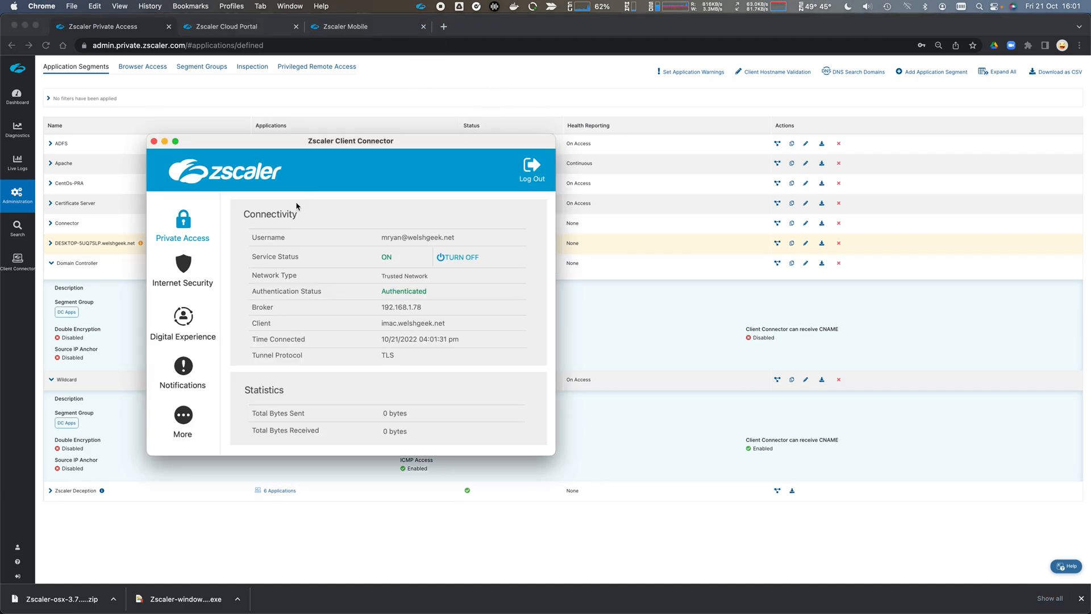
{"action": "mouse_move", "coordinate": [375, 129]}
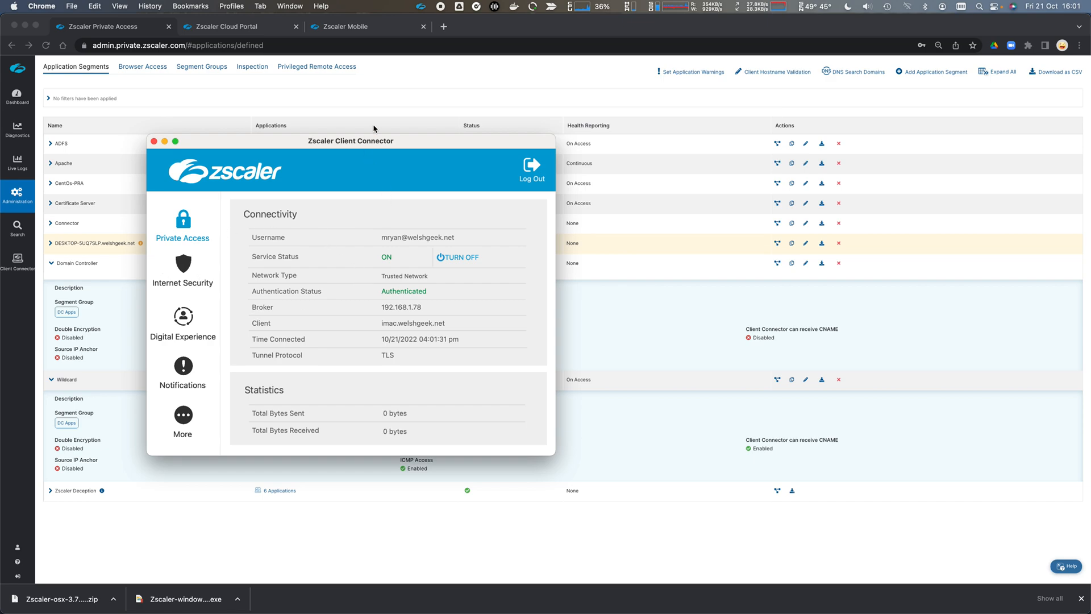
{"action": "left_click_drag", "start_coordinate": [352, 141], "coordinate": [441, 124]}
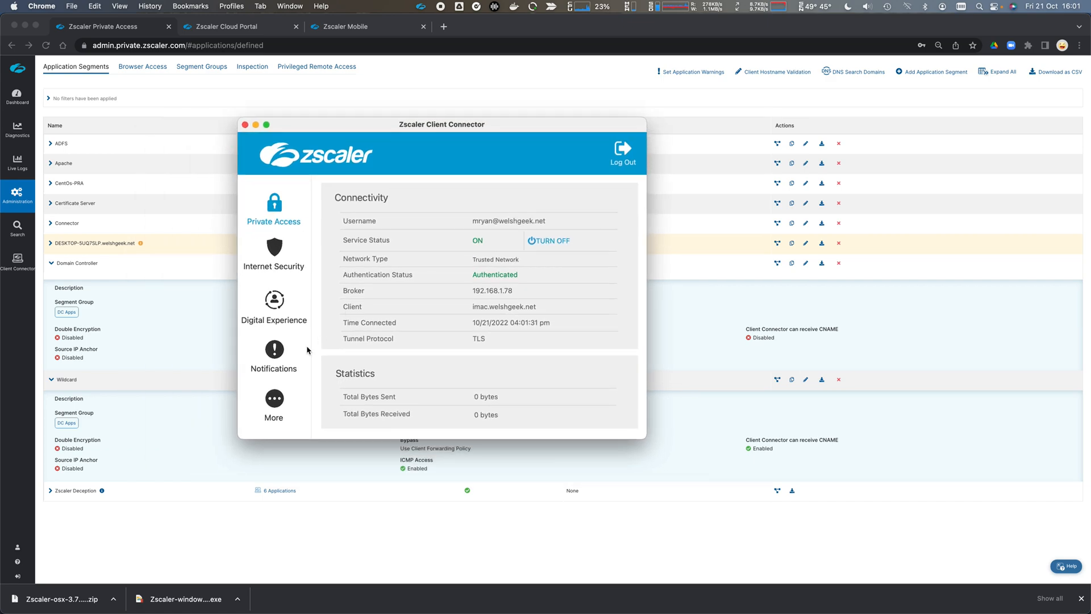
{"action": "left_click", "coordinate": [273, 400]}
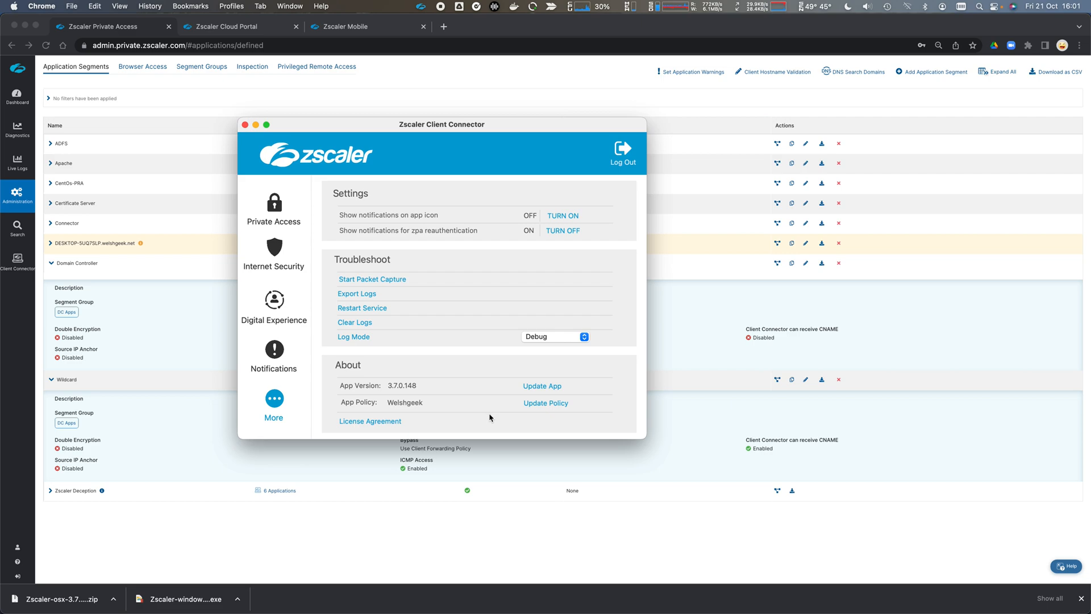
{"action": "left_click", "coordinate": [273, 206]}
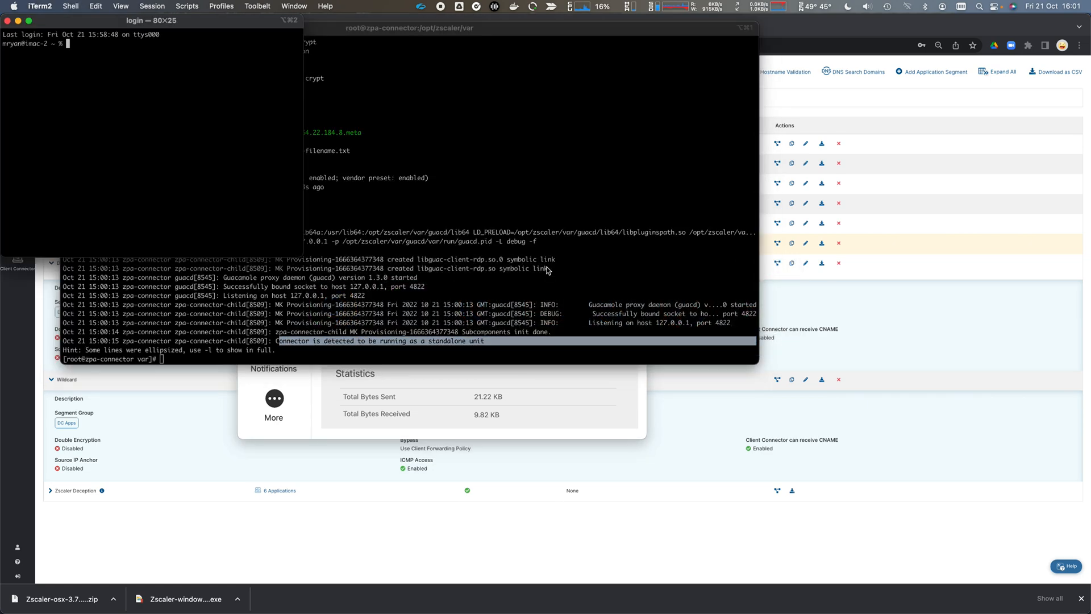
{"action": "type", "text": "pi"}
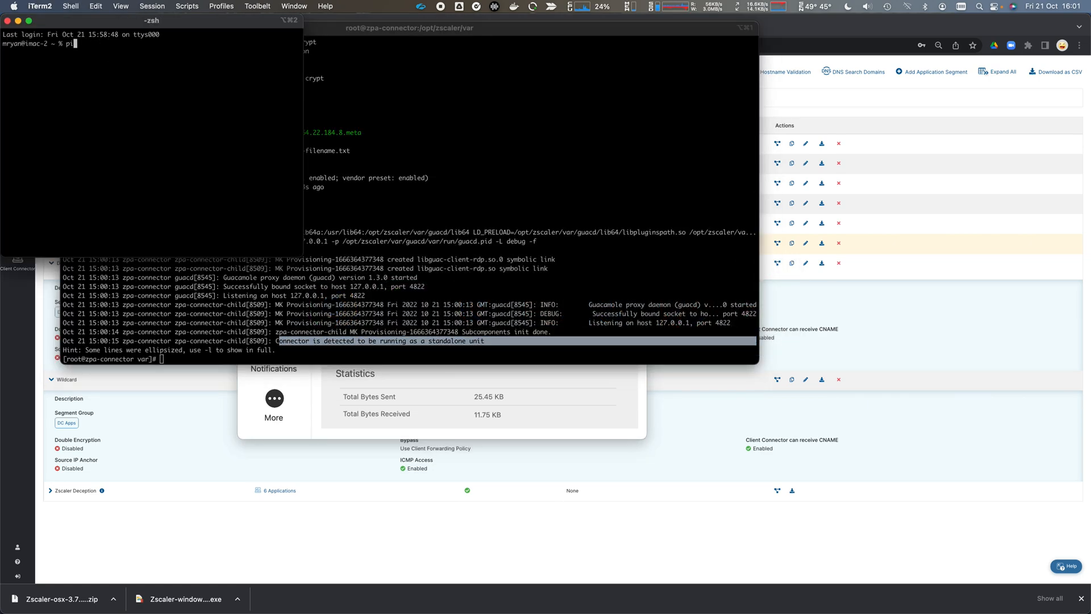
{"action": "type", "text": "ng dc"}
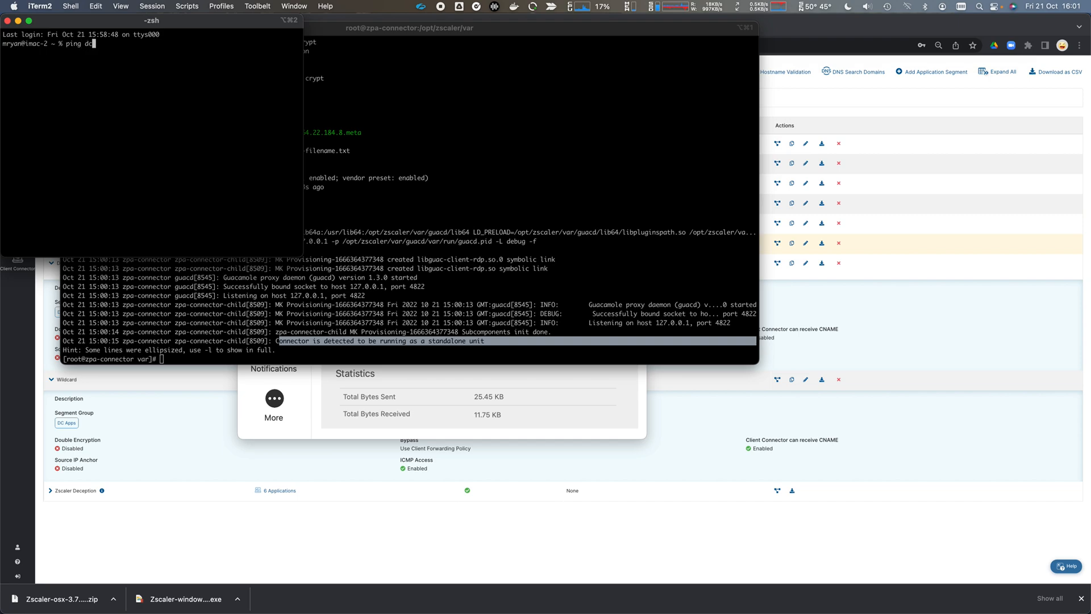
{"action": "type", "text": "3.welshgeek.net"}
{"action": "type", "text": "curl"}
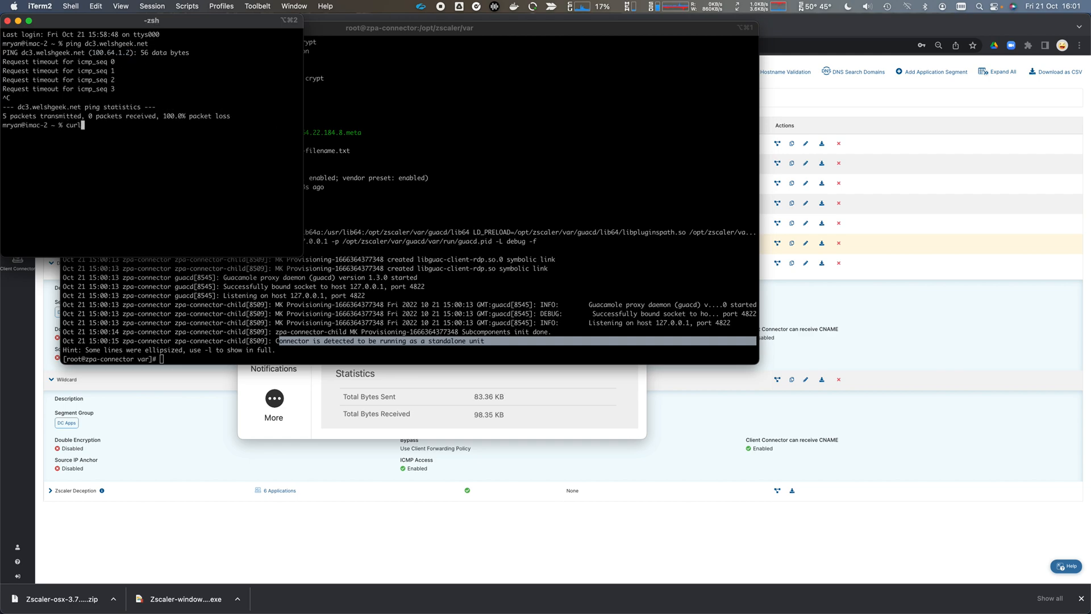
{"action": "type", "text": "http://dc3.welshgeek."}
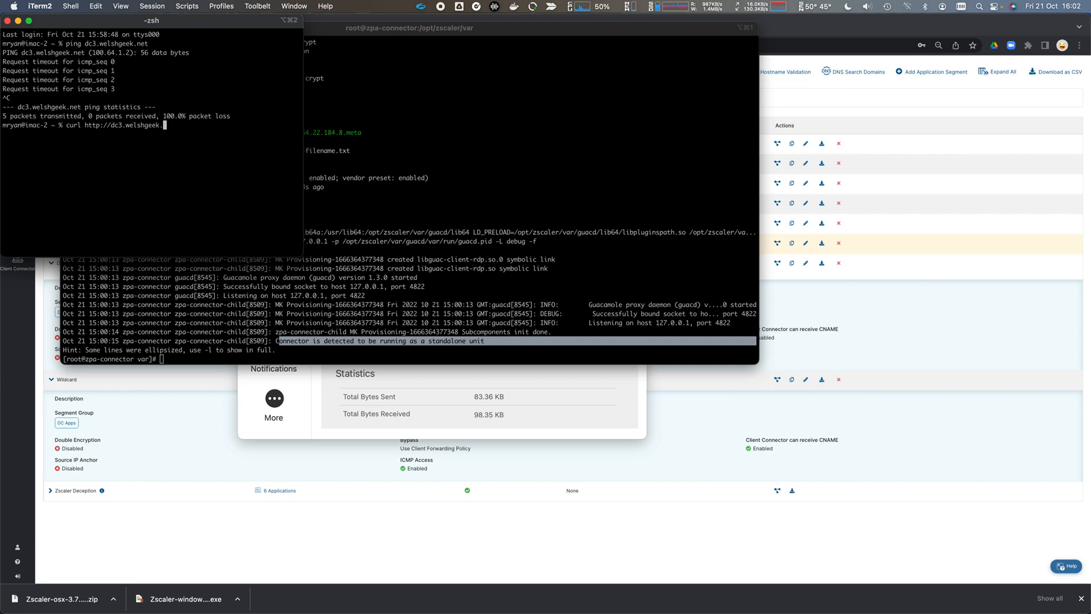
{"action": "key", "text": "Return"}
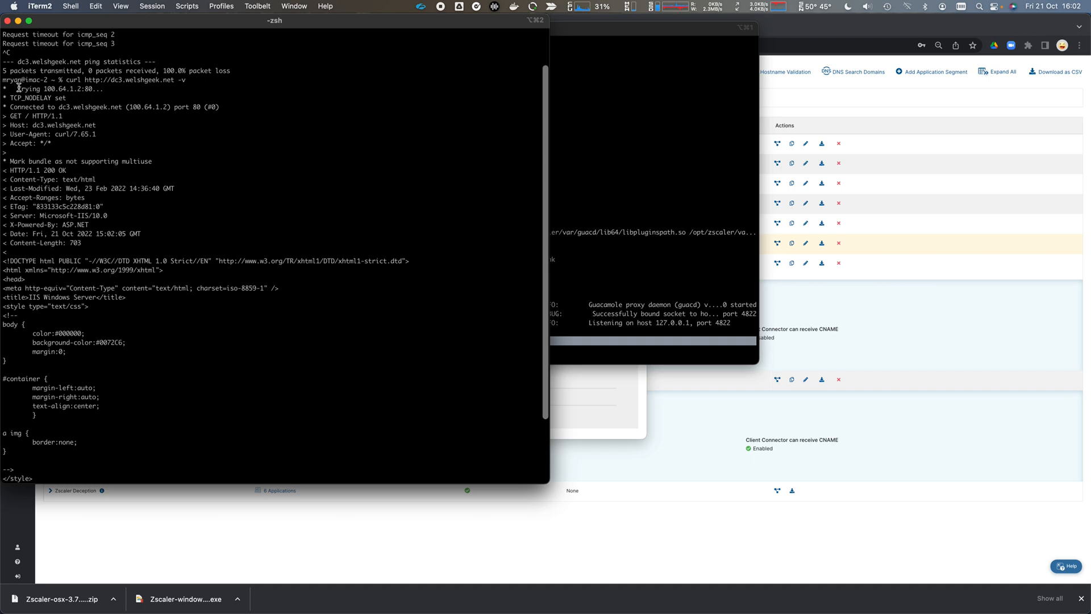
{"action": "double_click", "coordinate": [54, 89]}
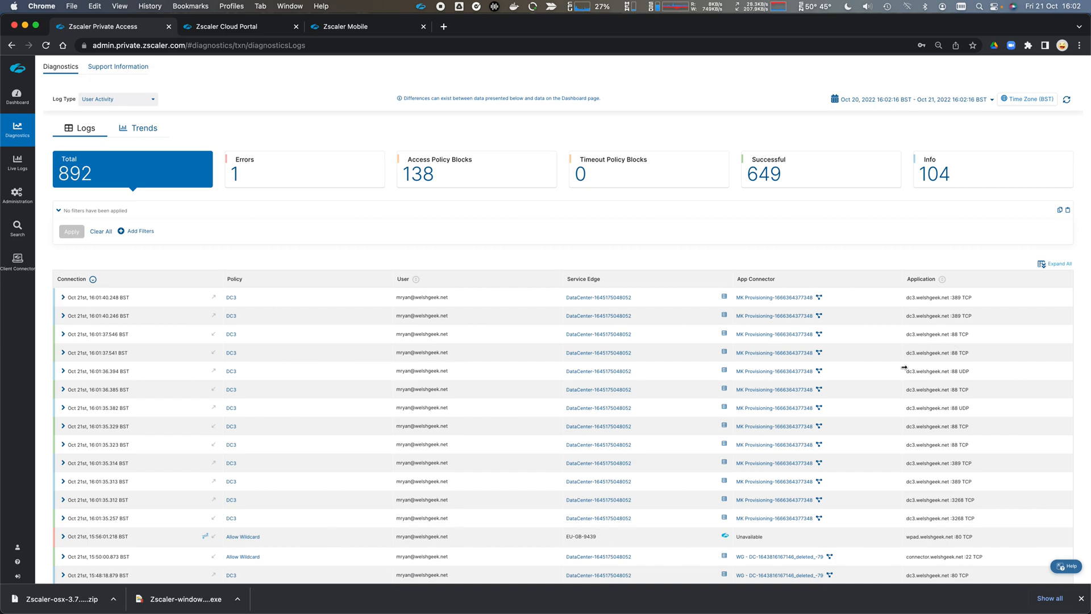
{"action": "mouse_move", "coordinate": [272, 464]}
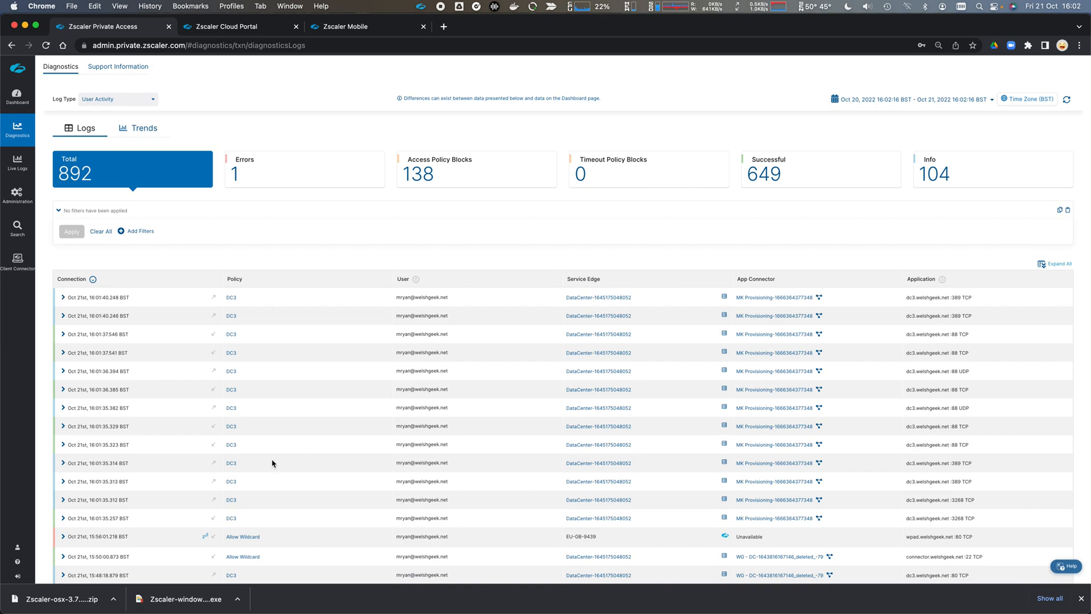
{"action": "mouse_move", "coordinate": [789, 522]}
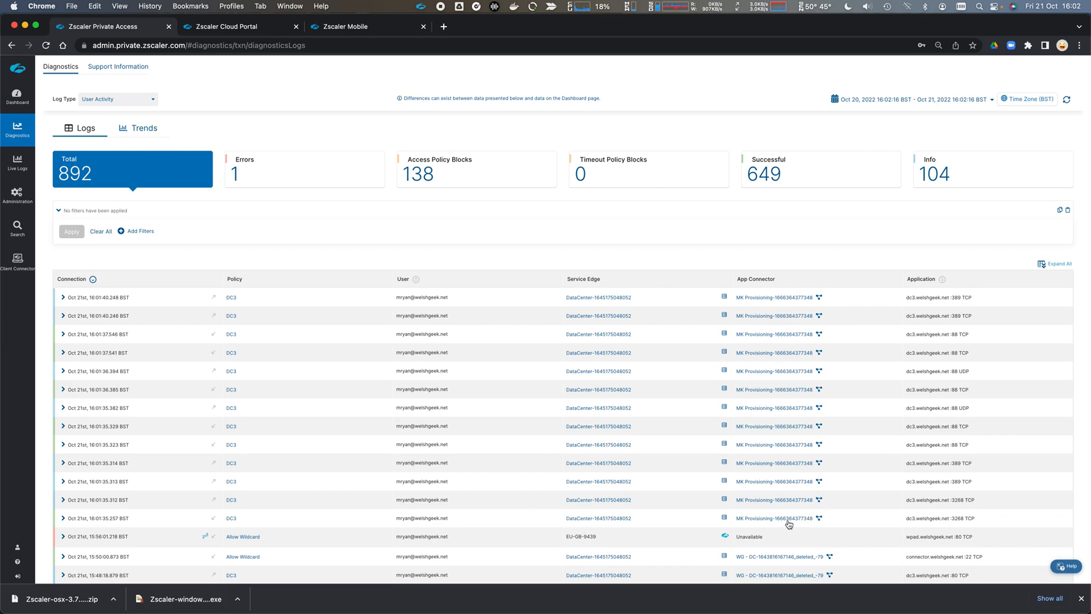
{"action": "mouse_move", "coordinate": [953, 507]}
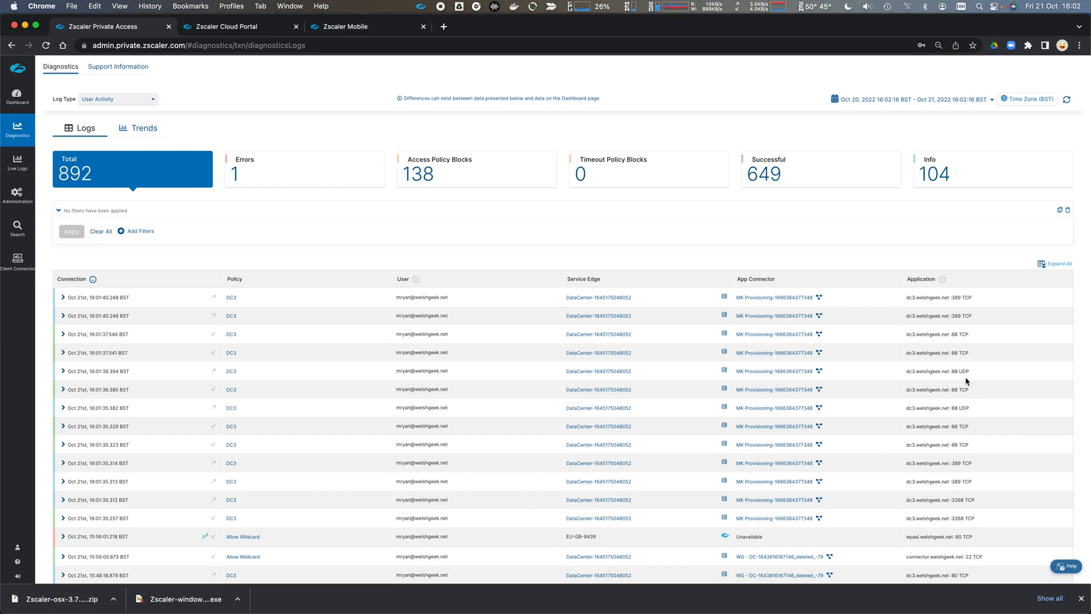
Scroll the User Activity logs to the dc3 connections on ports 88, 389 and 3268
{"action": "scroll", "scroll_direction": "down", "scroll_amount": 3}
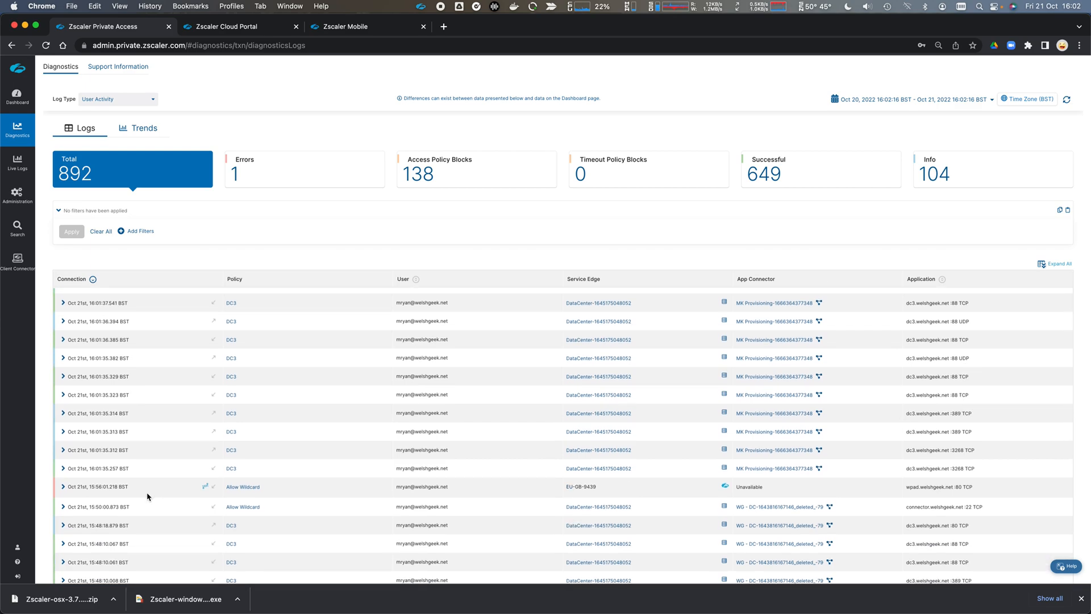